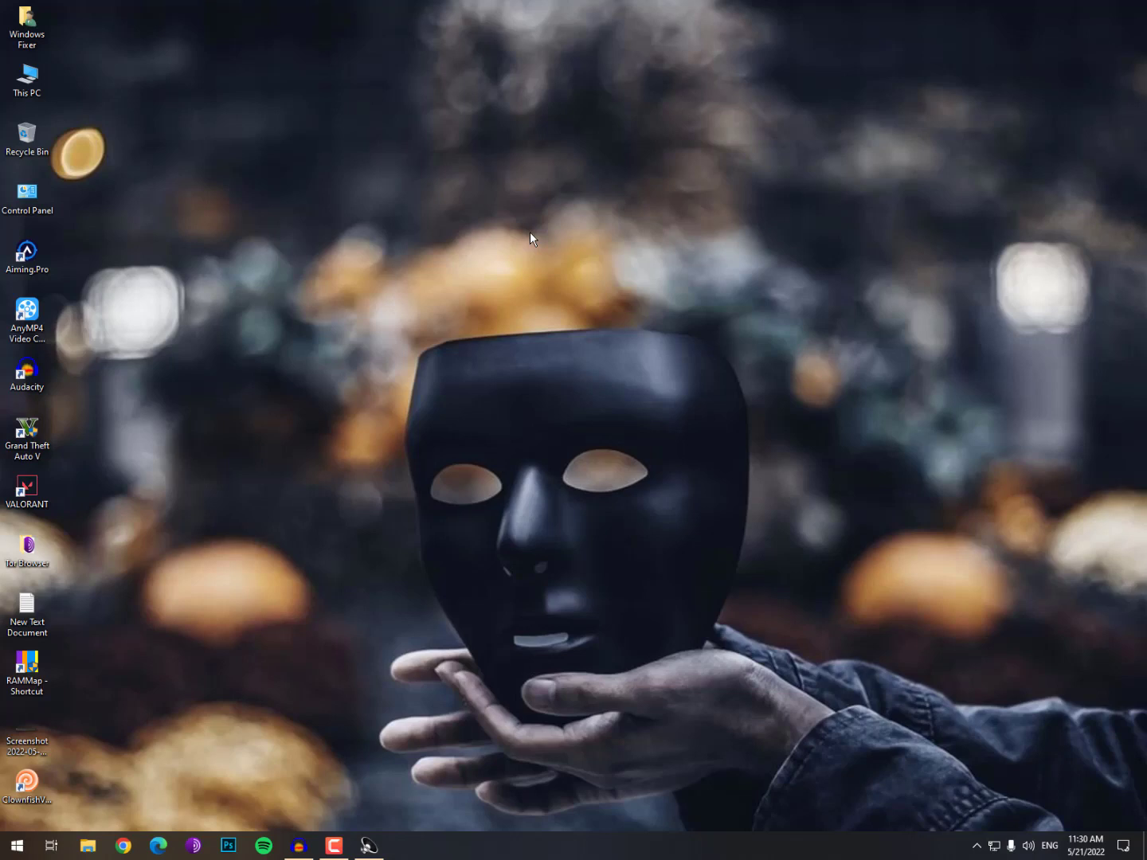
mouse_move(360, 232)
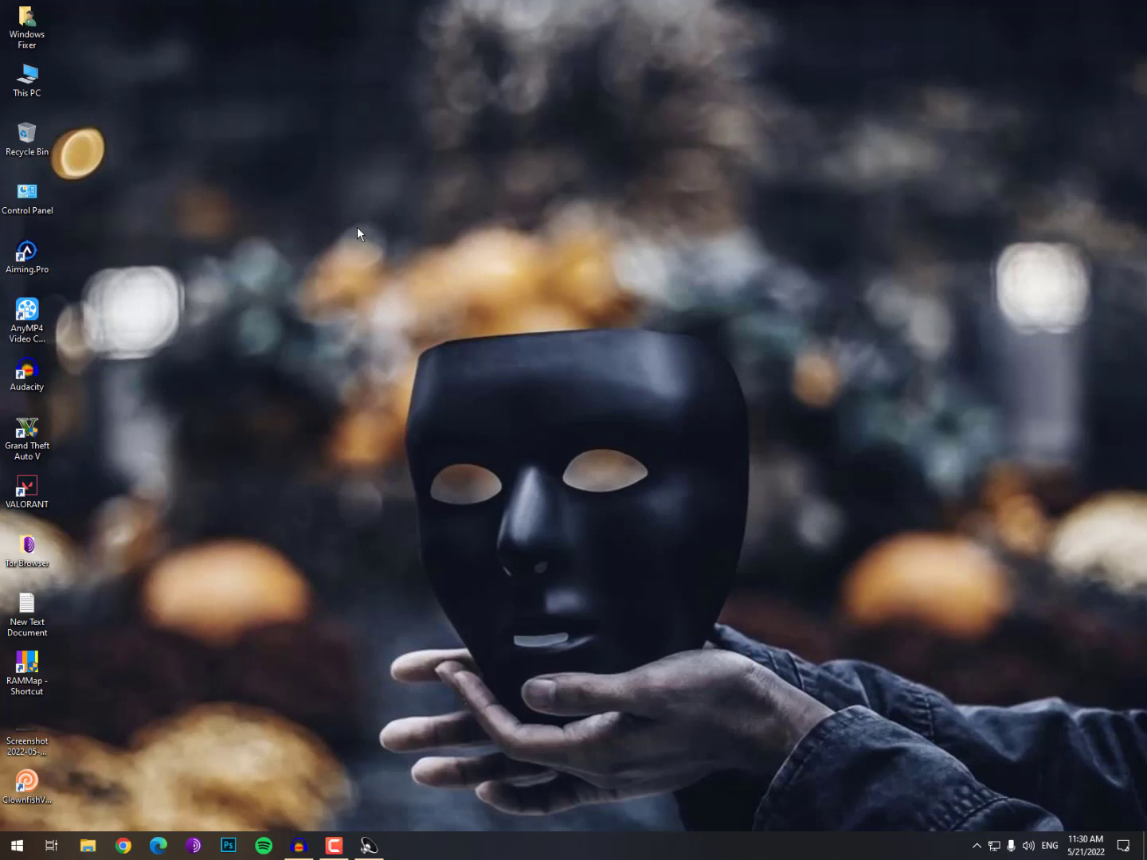
- View the viewer's comment screenshot from the desktop and close it
left_click(27, 251)
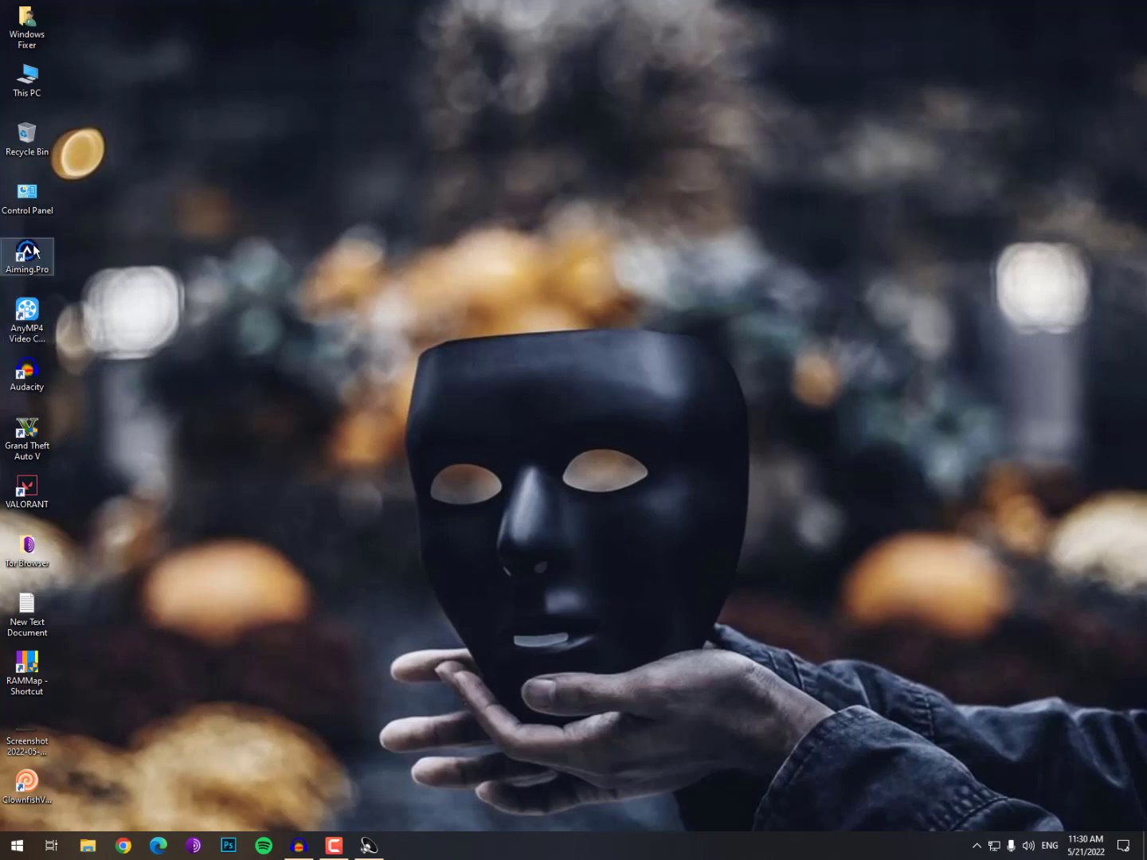
left_click(27, 739)
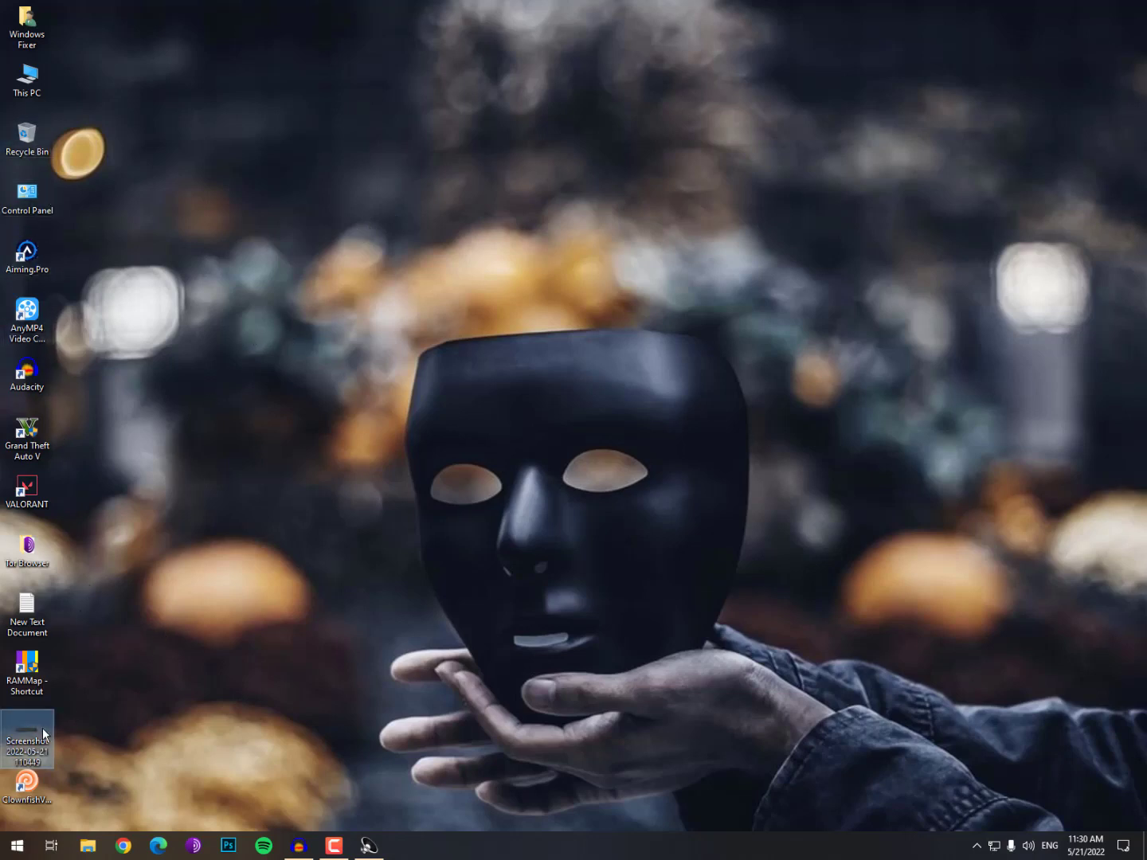
double_click(27, 736)
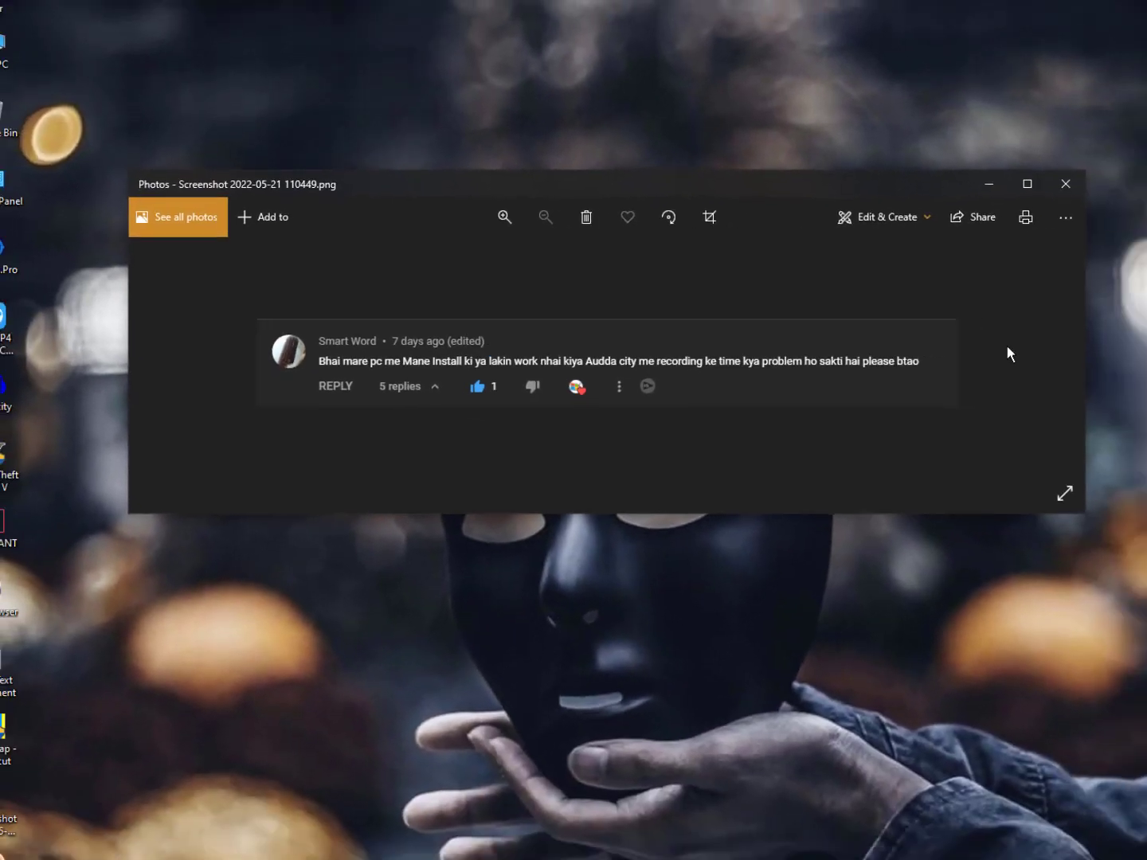
left_click(1064, 185)
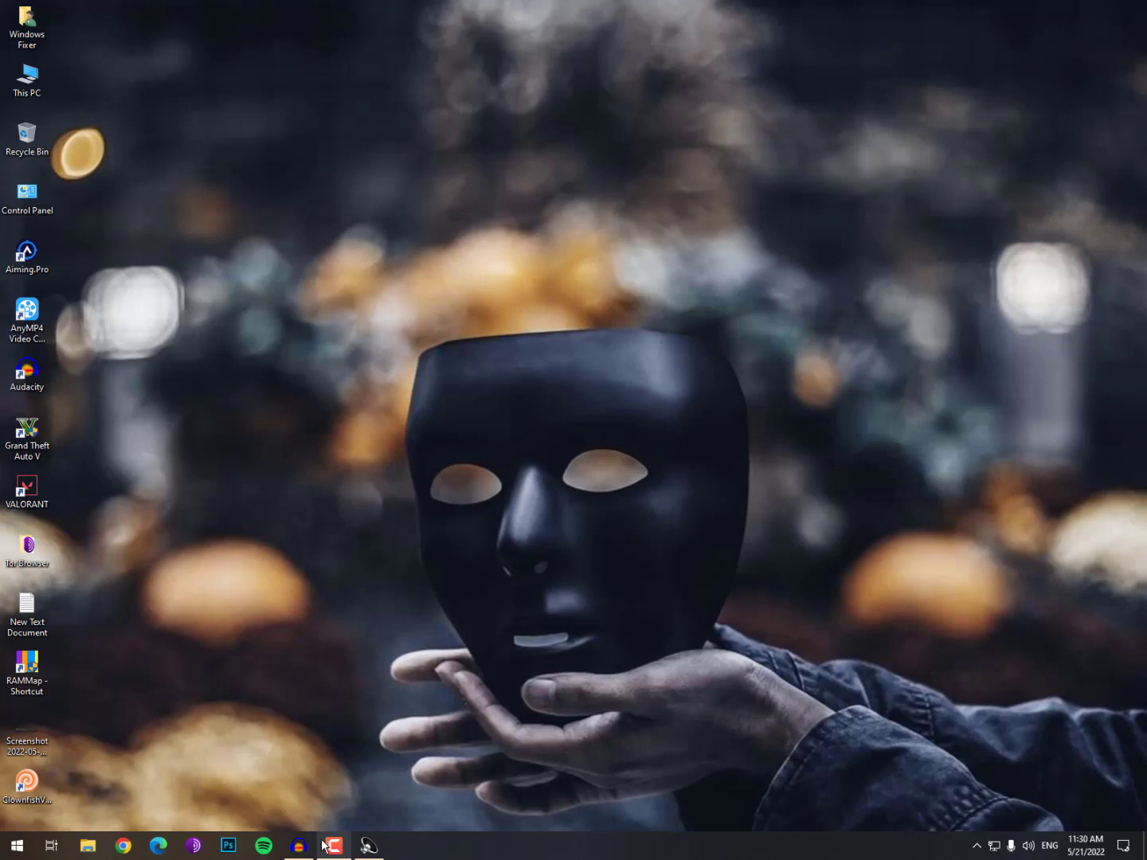
- Show Clownfish's tray options menu and bring up its voice effects window
left_click(976, 847)
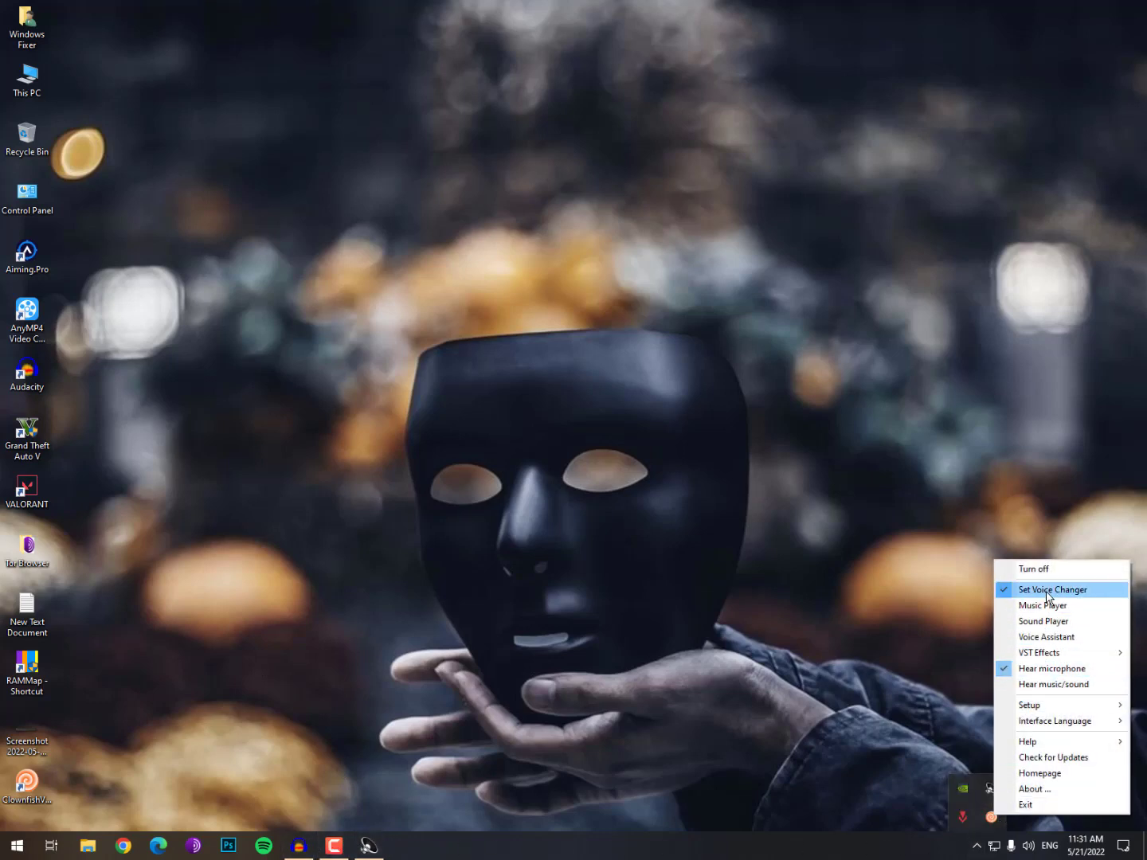
mouse_move(1073, 602)
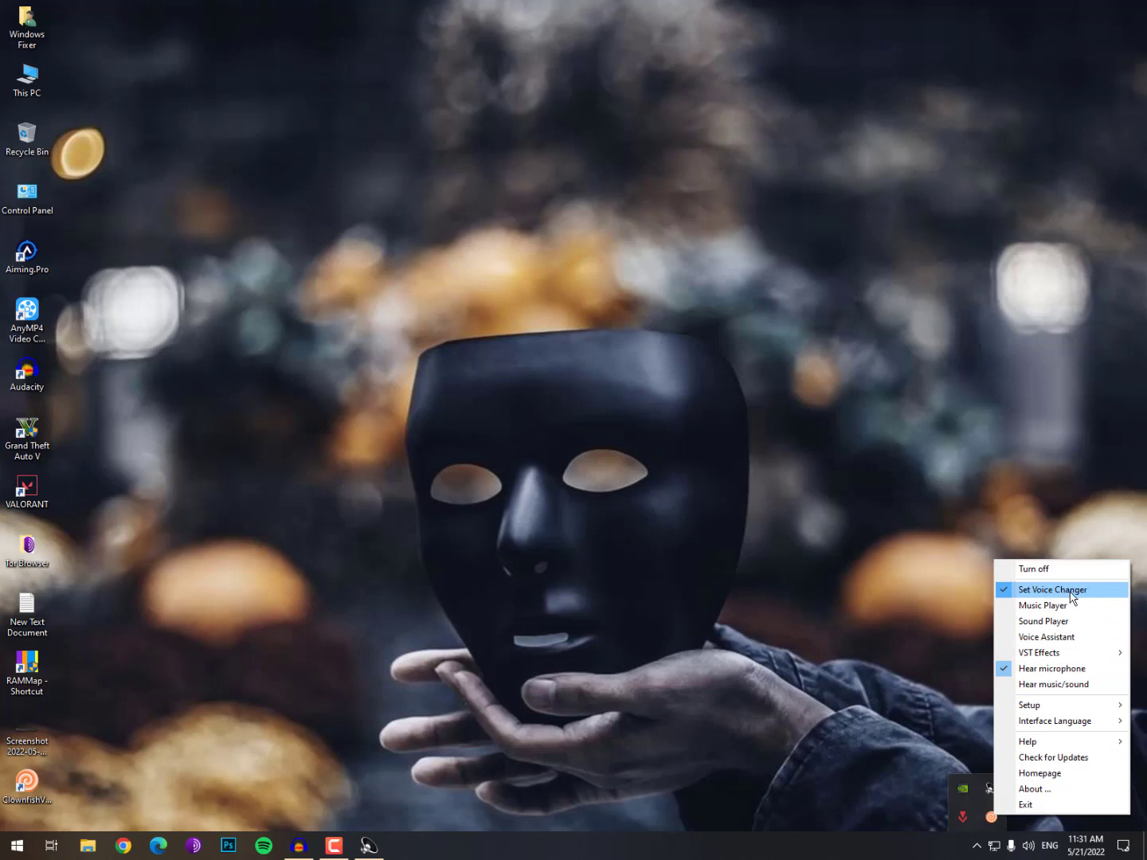
mouse_move(1051, 669)
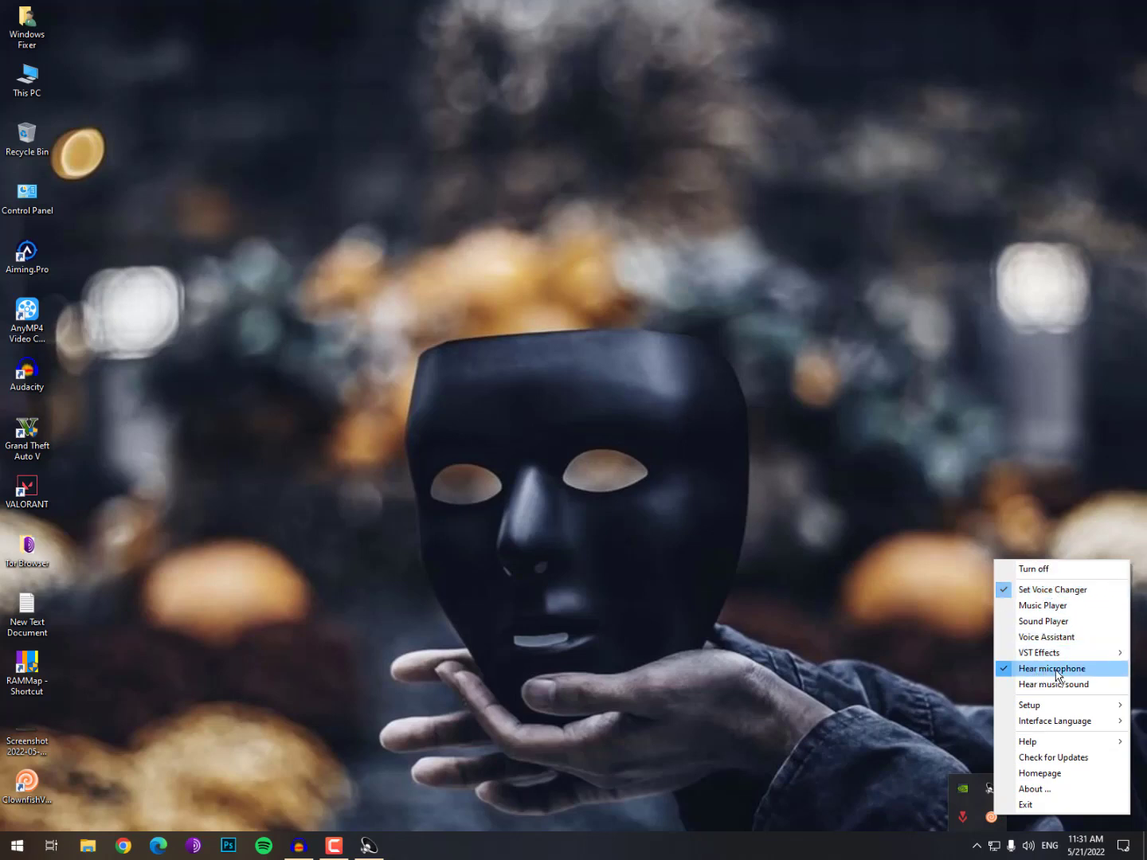
mouse_move(1073, 678)
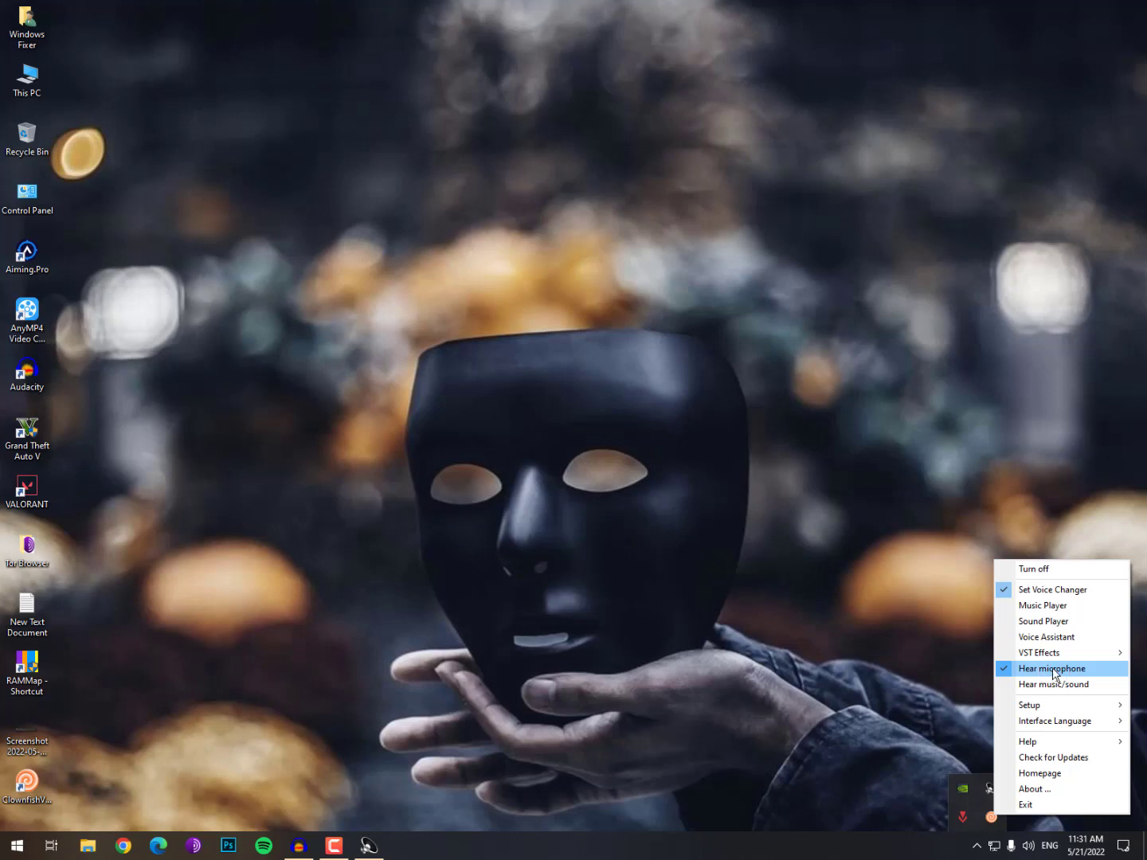
mouse_move(1051, 704)
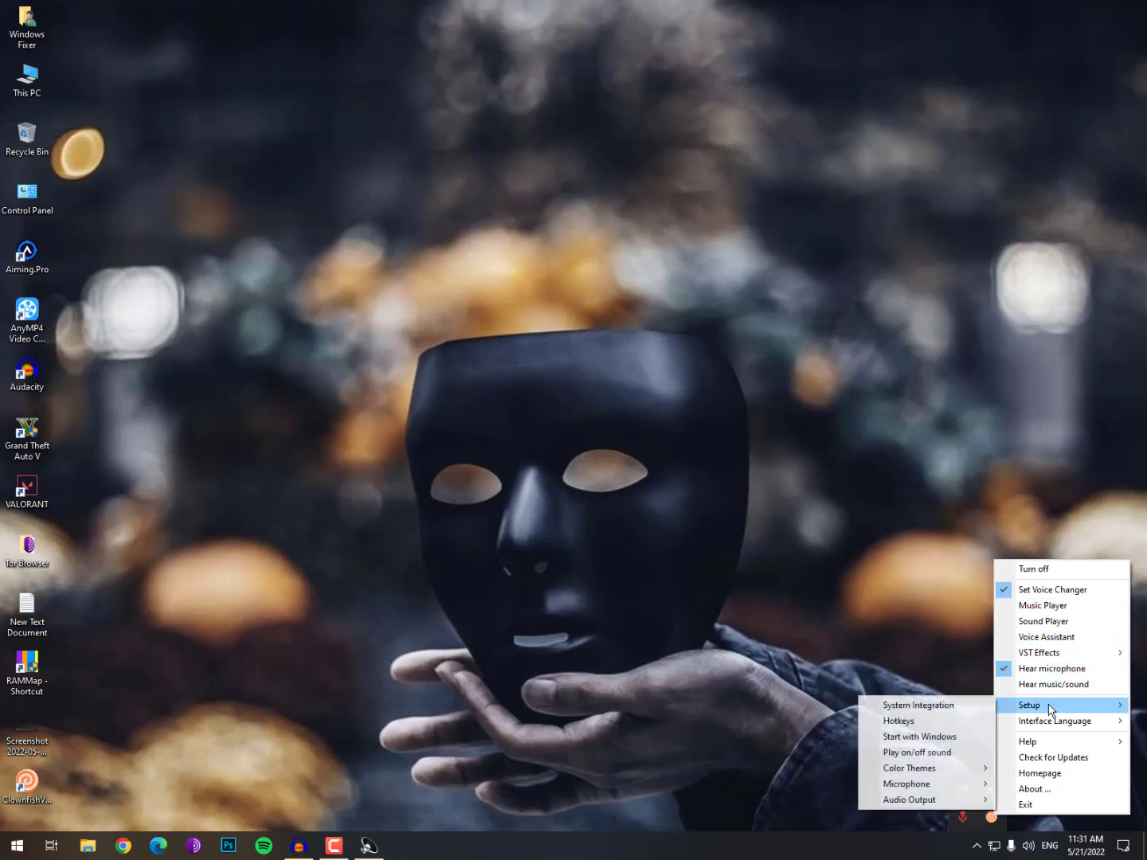
mouse_move(1051, 743)
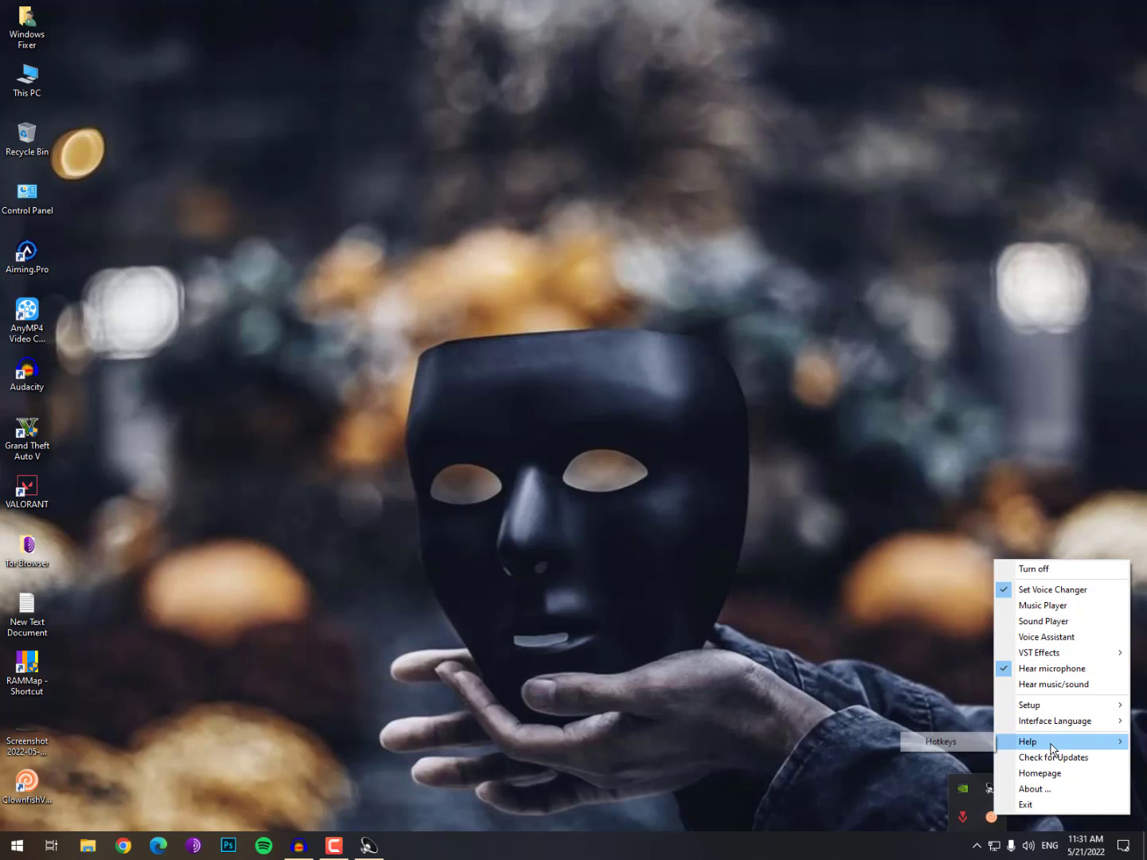
mouse_move(1050, 669)
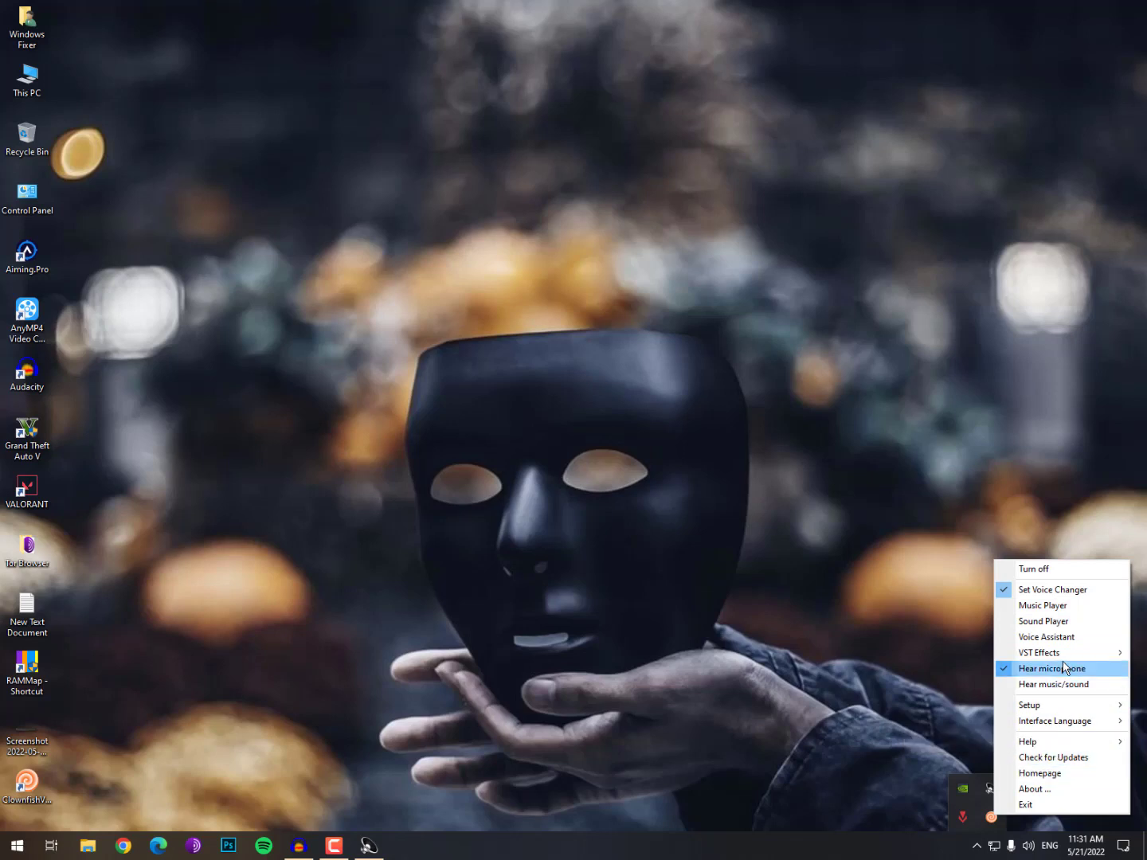
mouse_move(1039, 653)
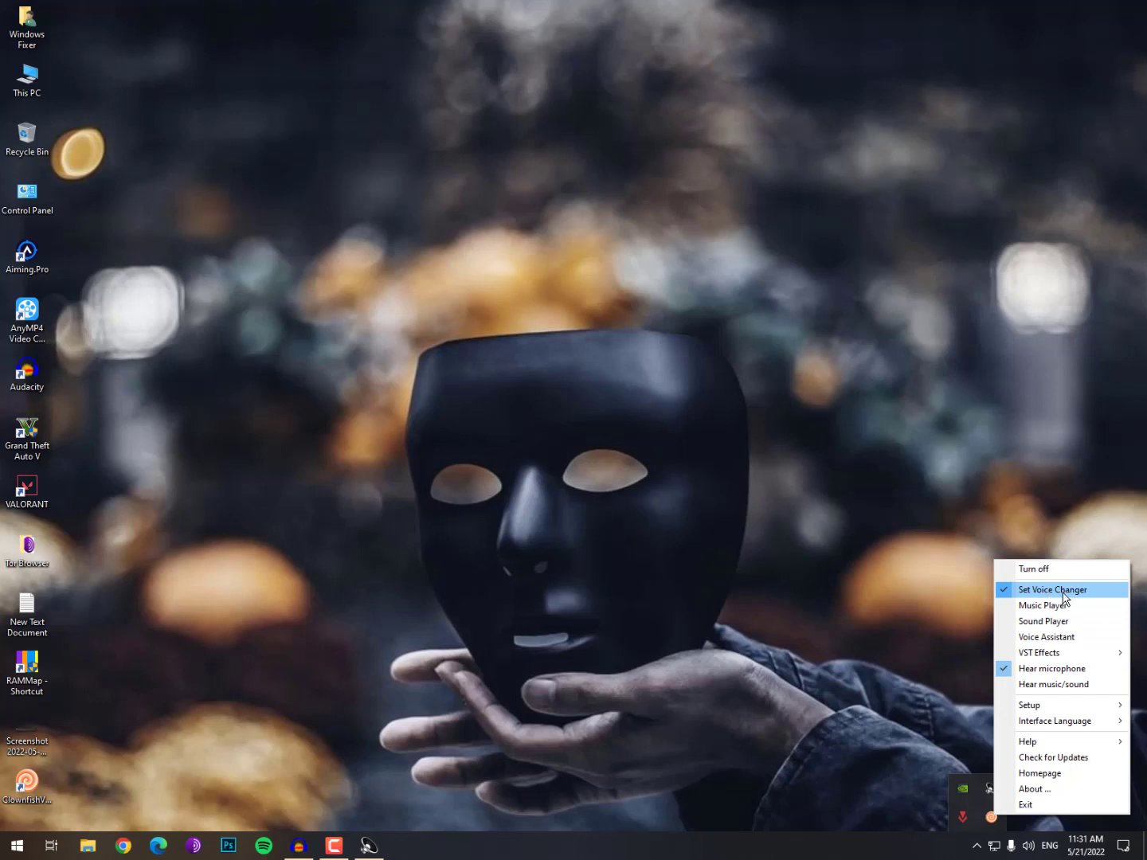
left_click(1053, 589)
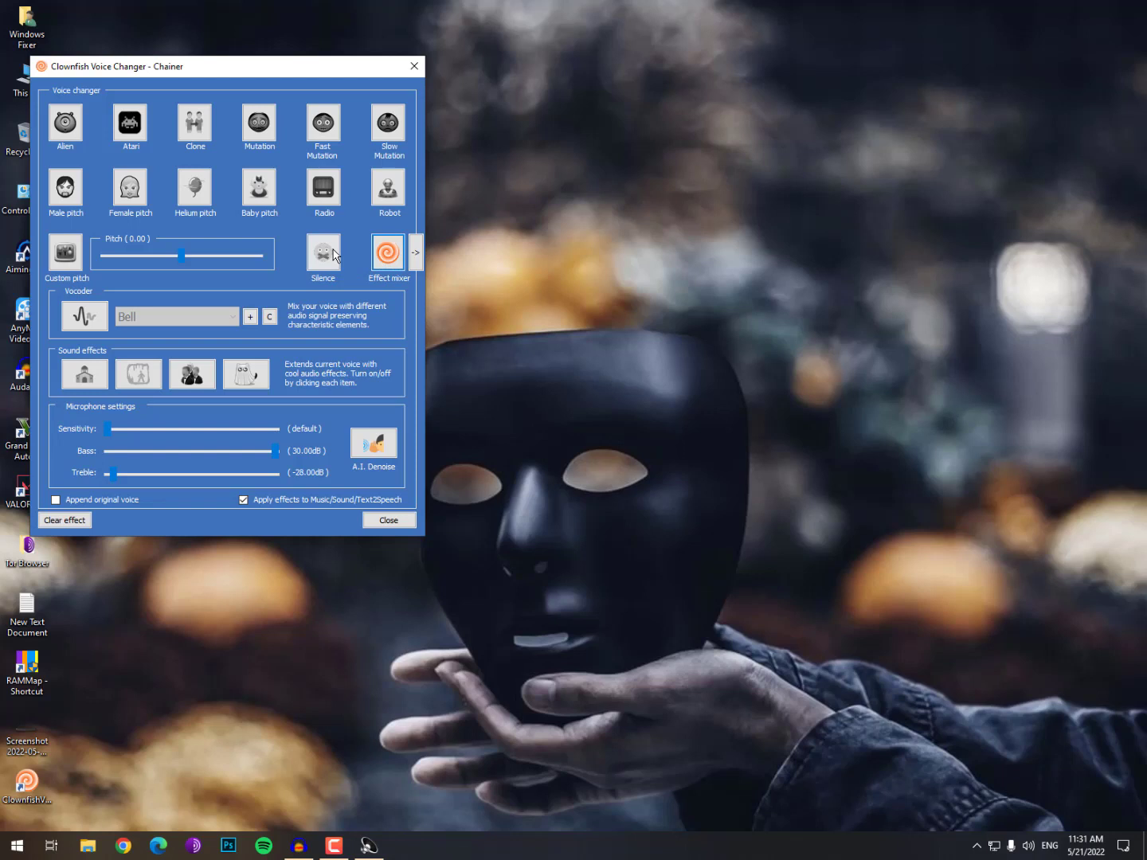
mouse_move(358, 258)
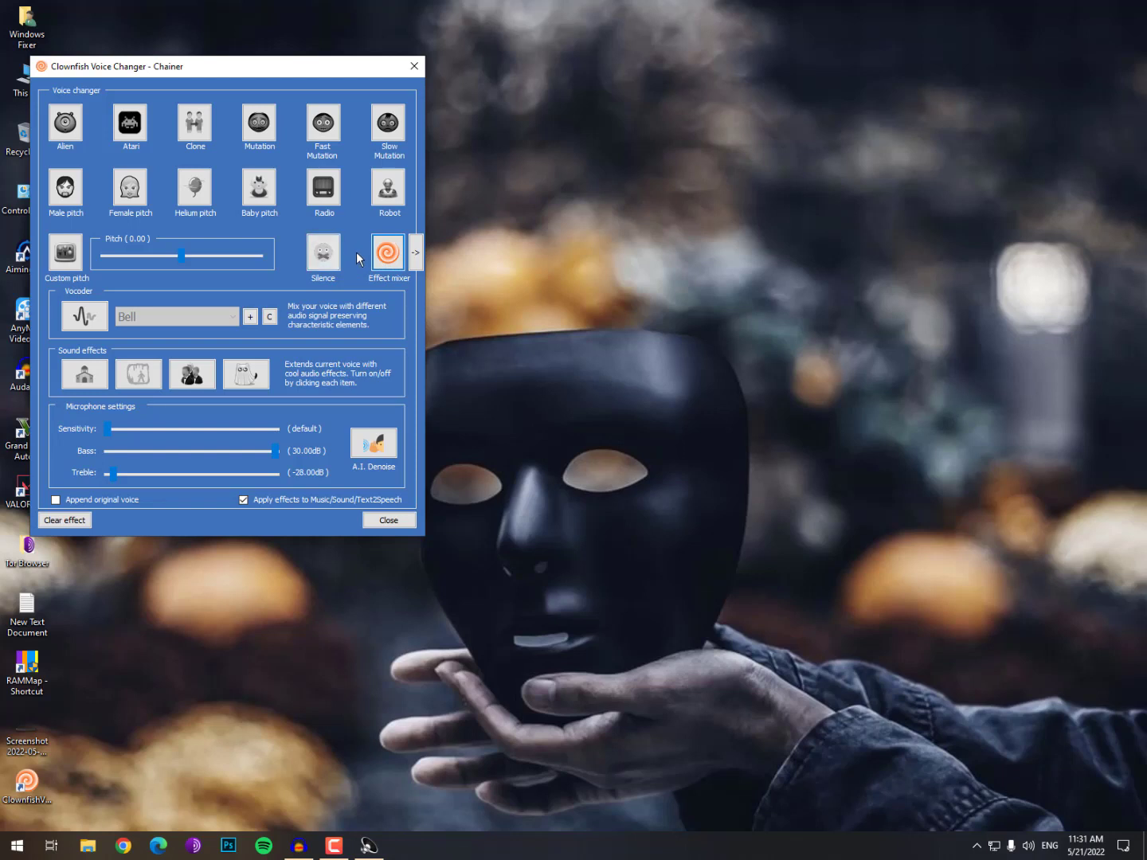
mouse_move(187, 458)
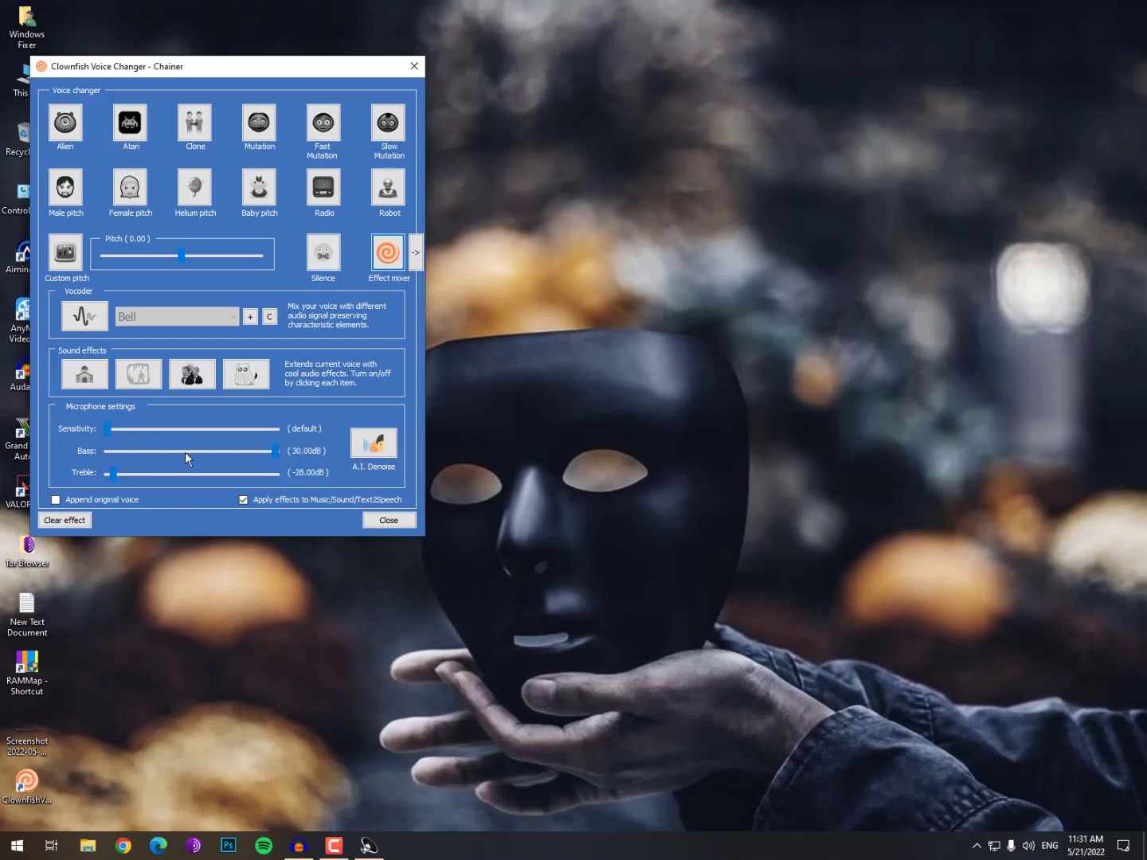
mouse_move(299, 447)
type("aud")
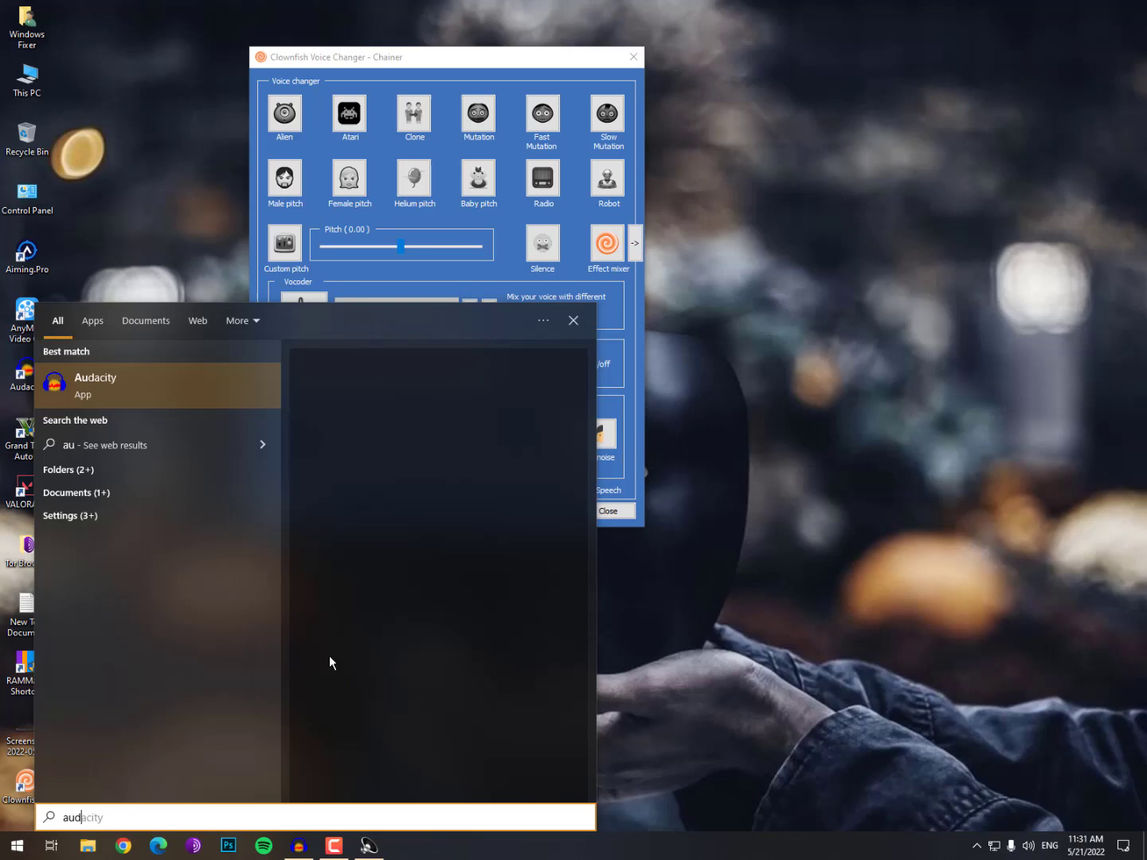
- Launch Audacity and choose the Realtek High Definition Audio microphone as recording input
left_click(95, 386)
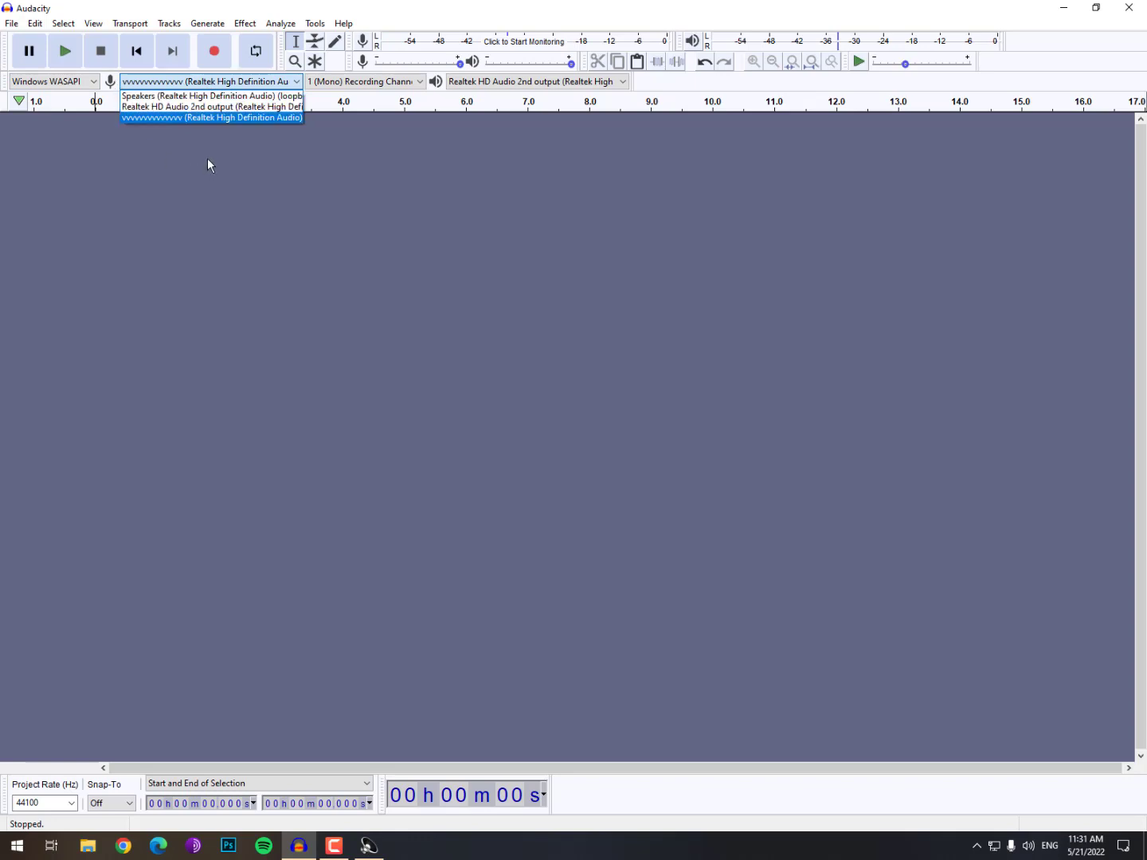
left_click(210, 117)
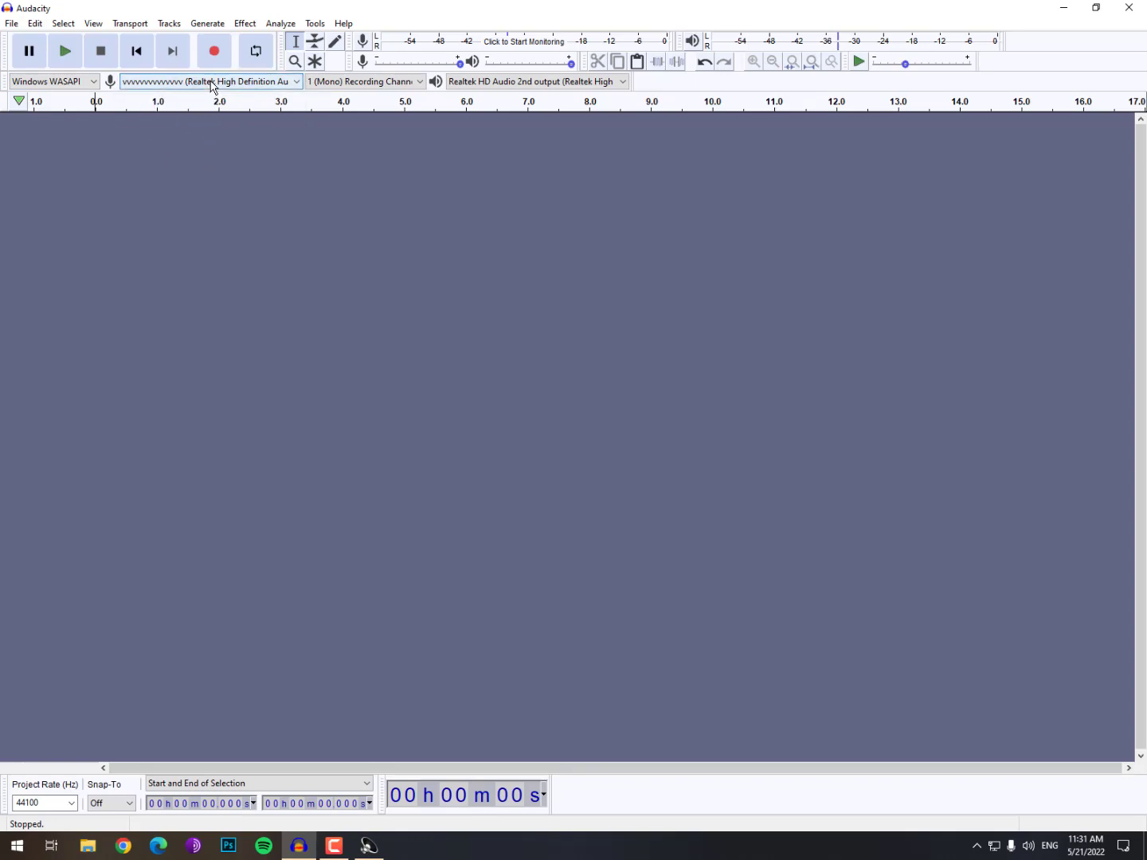
mouse_move(243, 89)
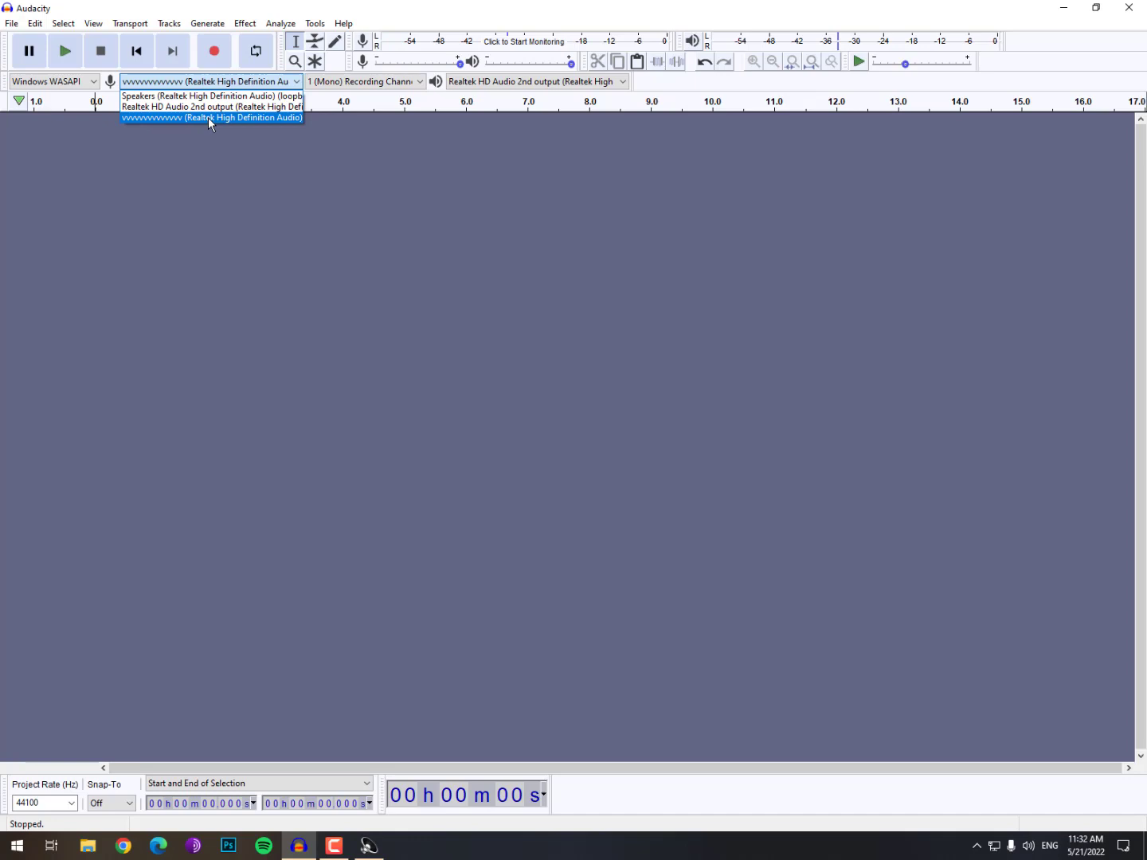
mouse_move(860, 522)
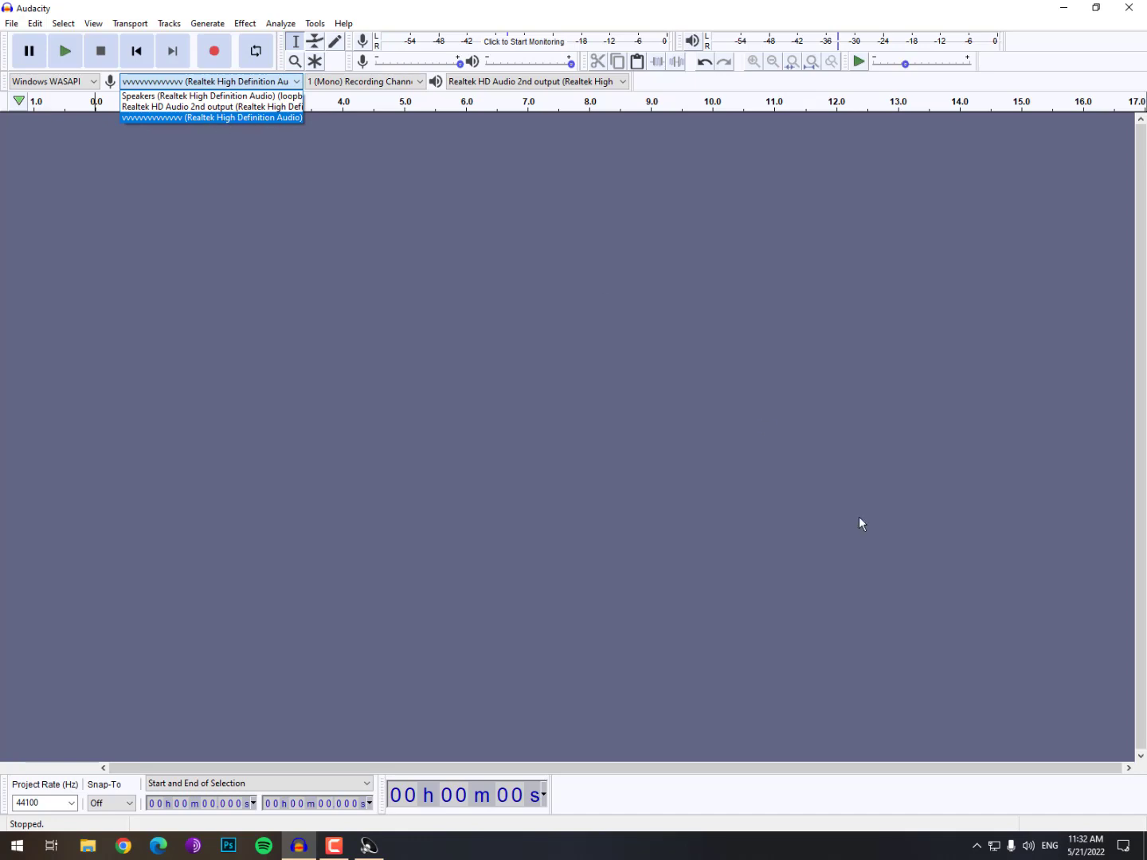
left_click(991, 813)
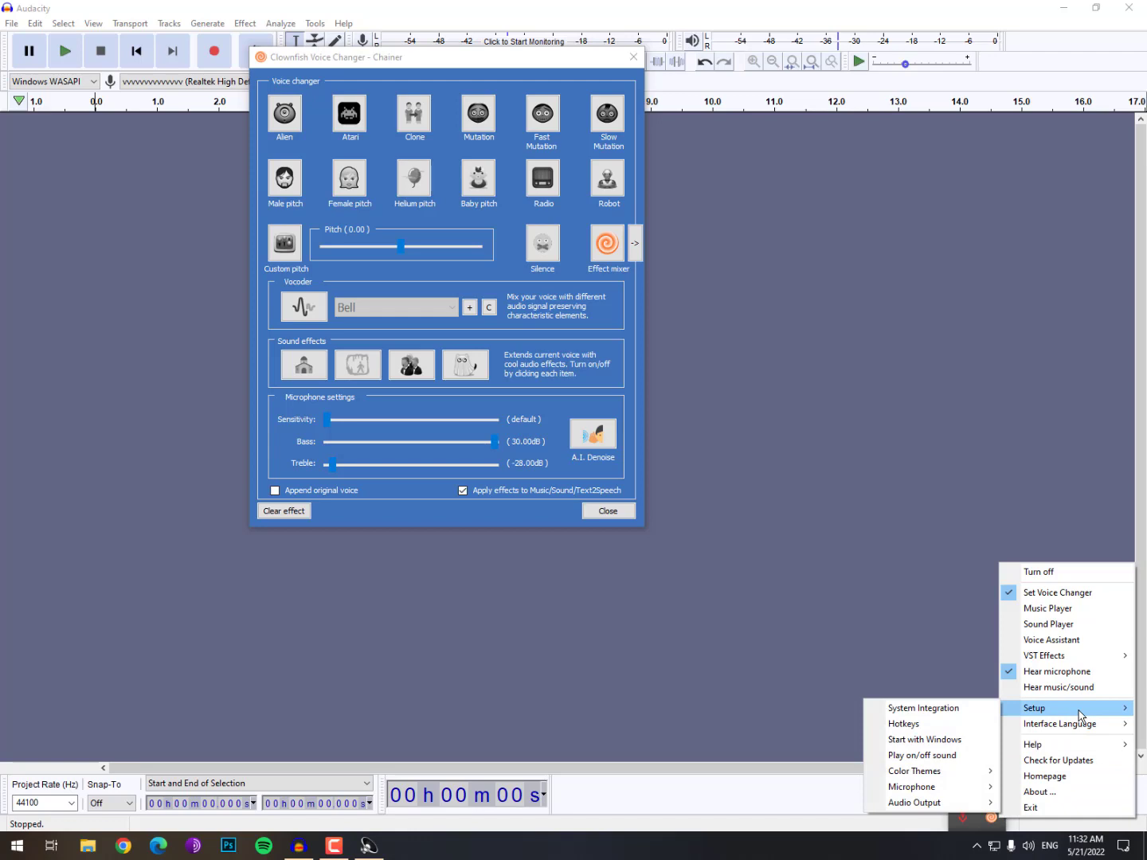
mouse_move(1003, 727)
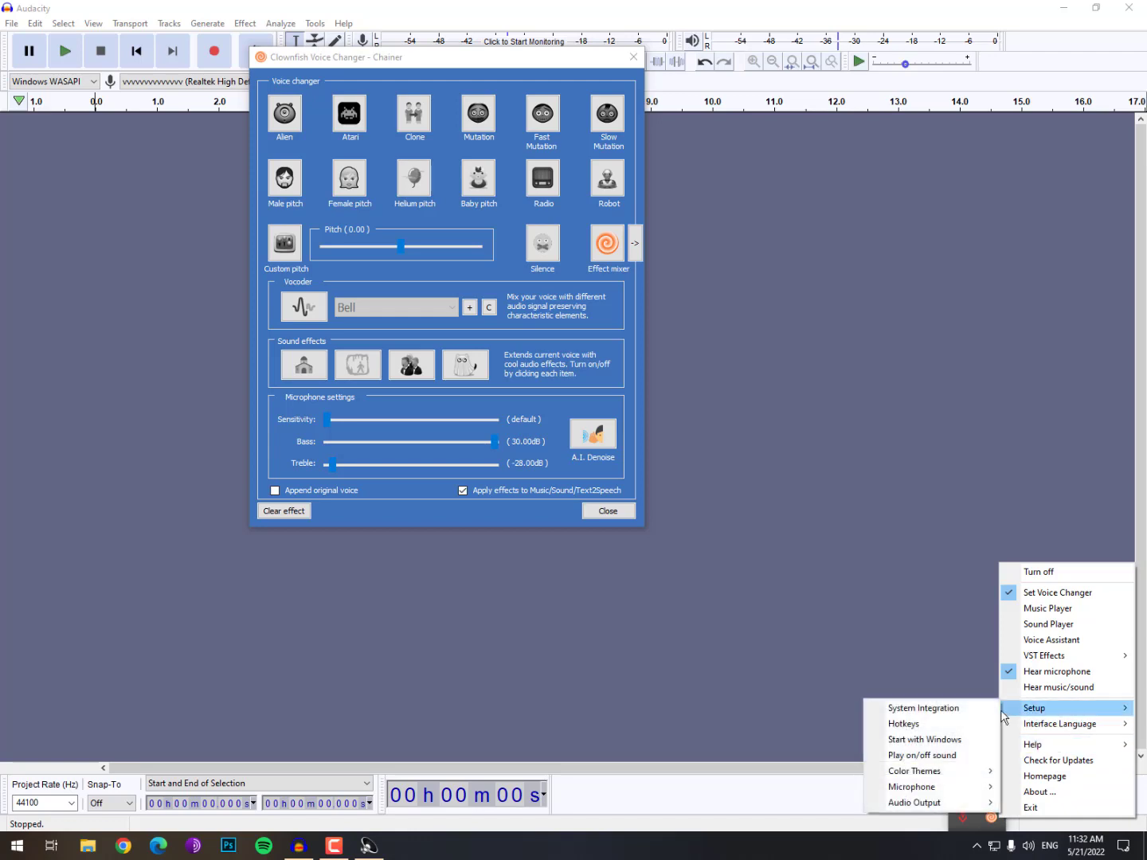
mouse_move(911, 787)
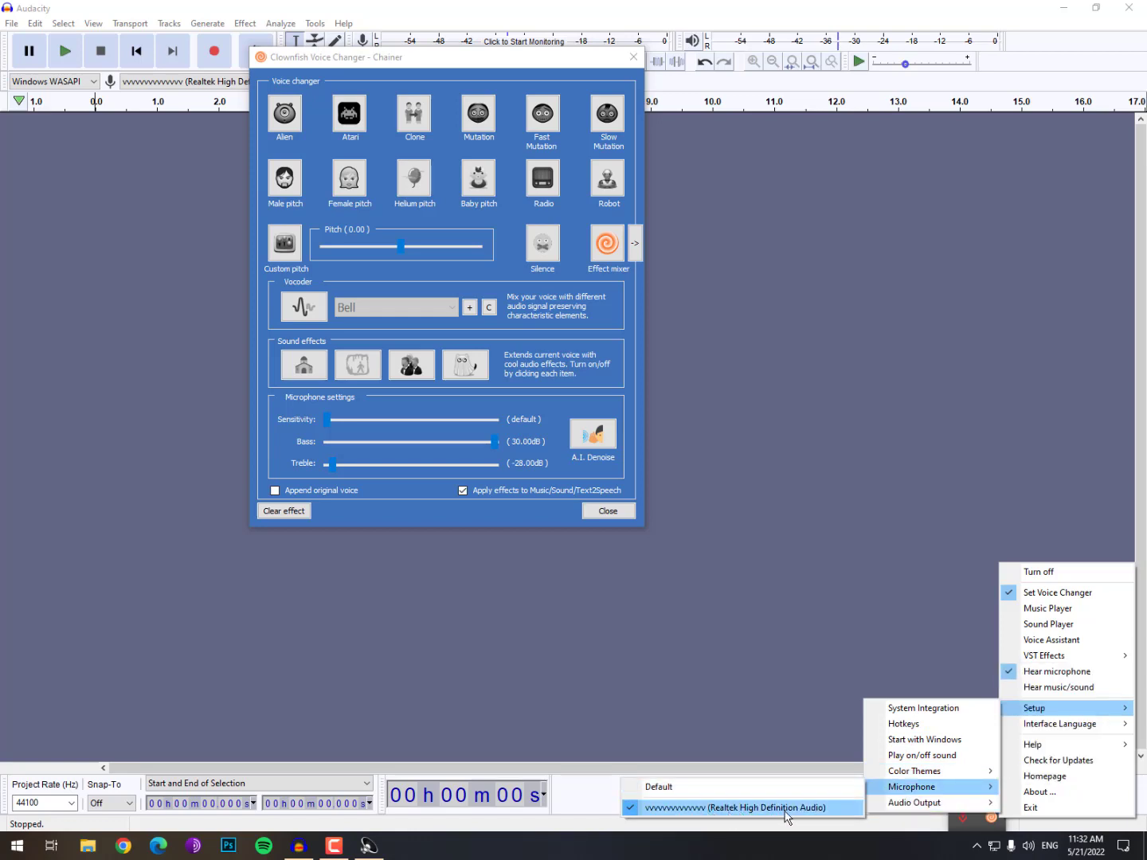
mouse_move(684, 735)
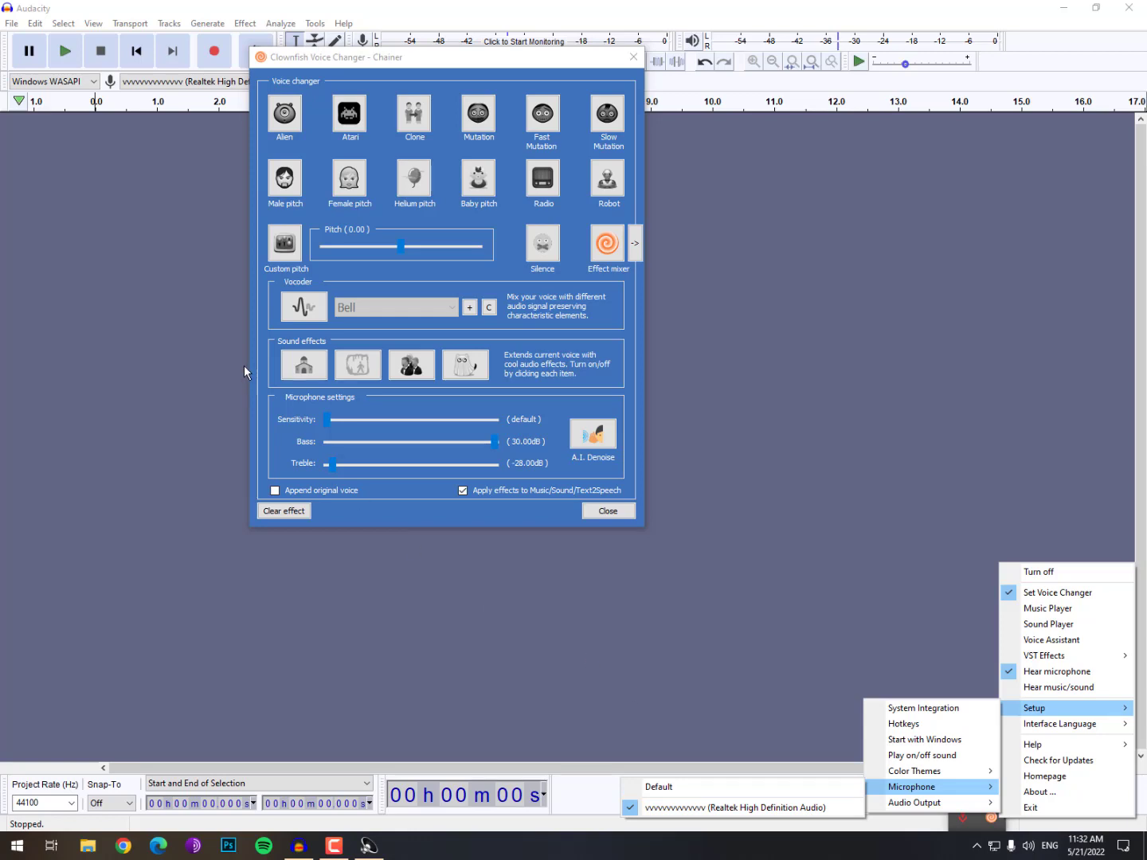
mouse_move(233, 369)
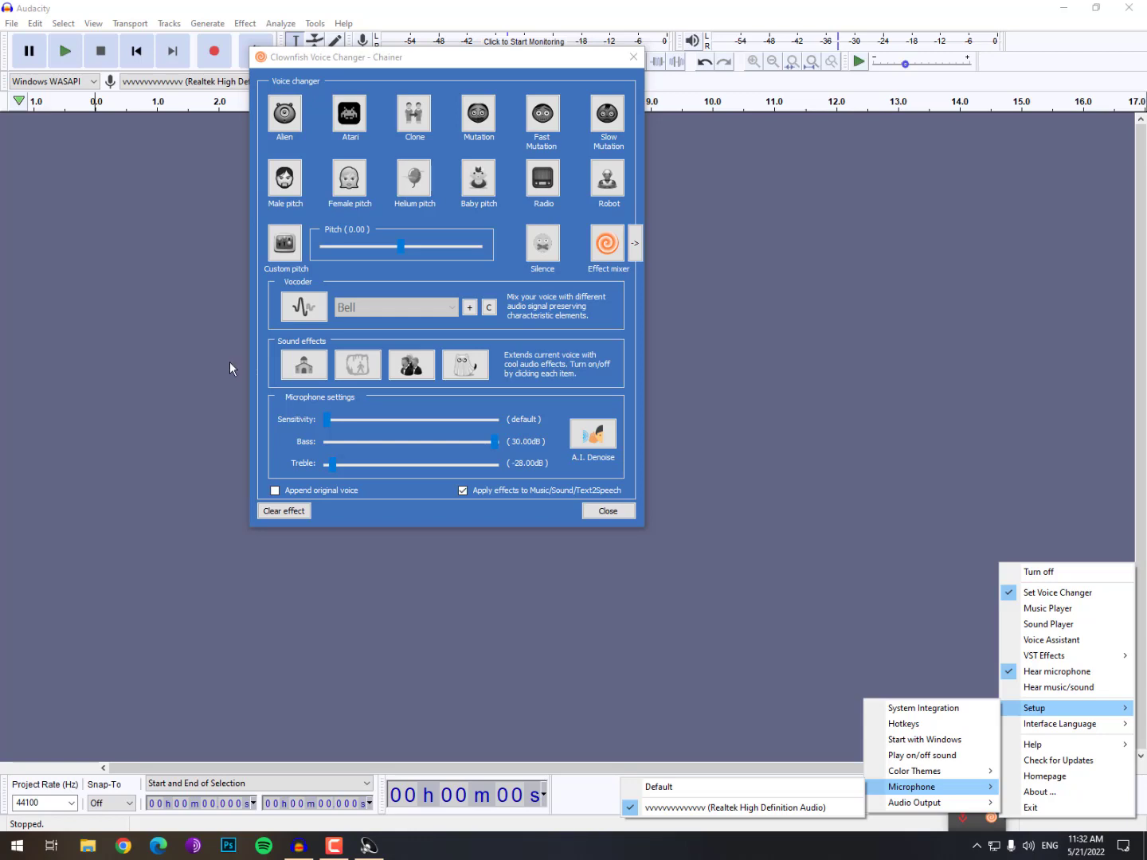
mouse_move(239, 364)
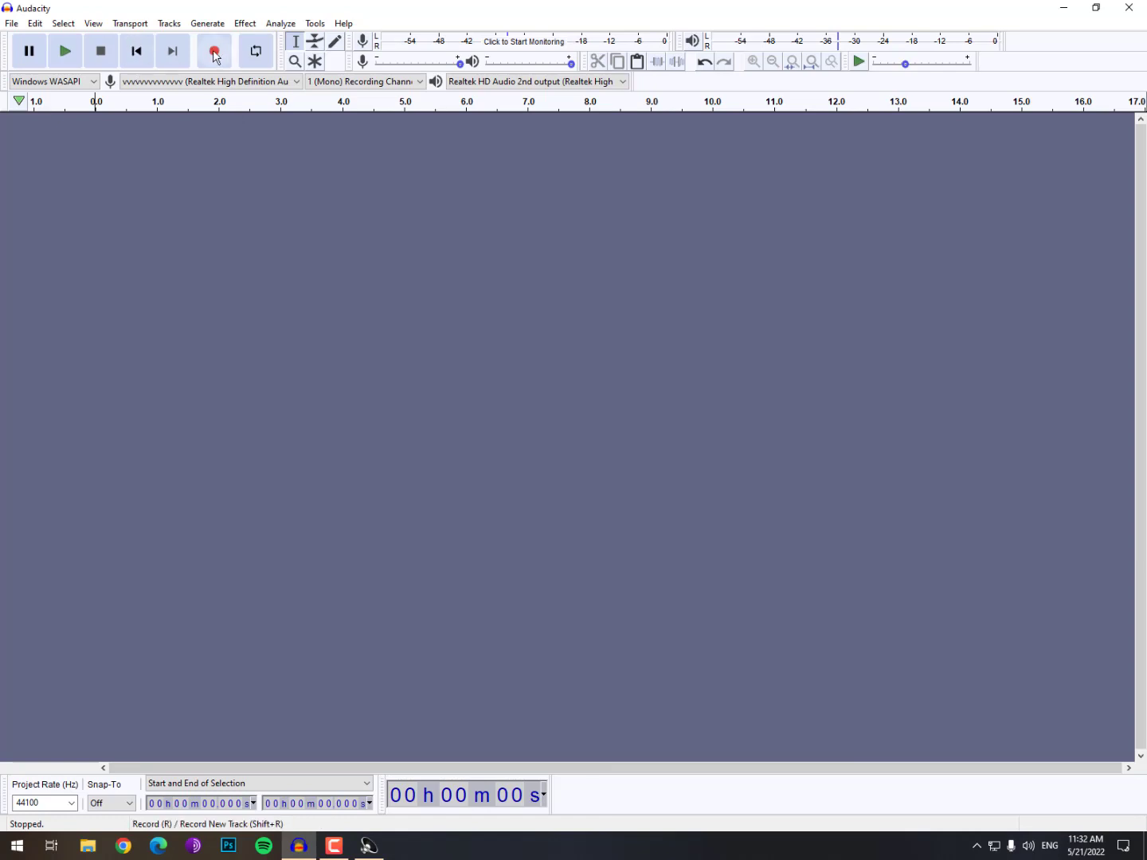
mouse_move(214, 53)
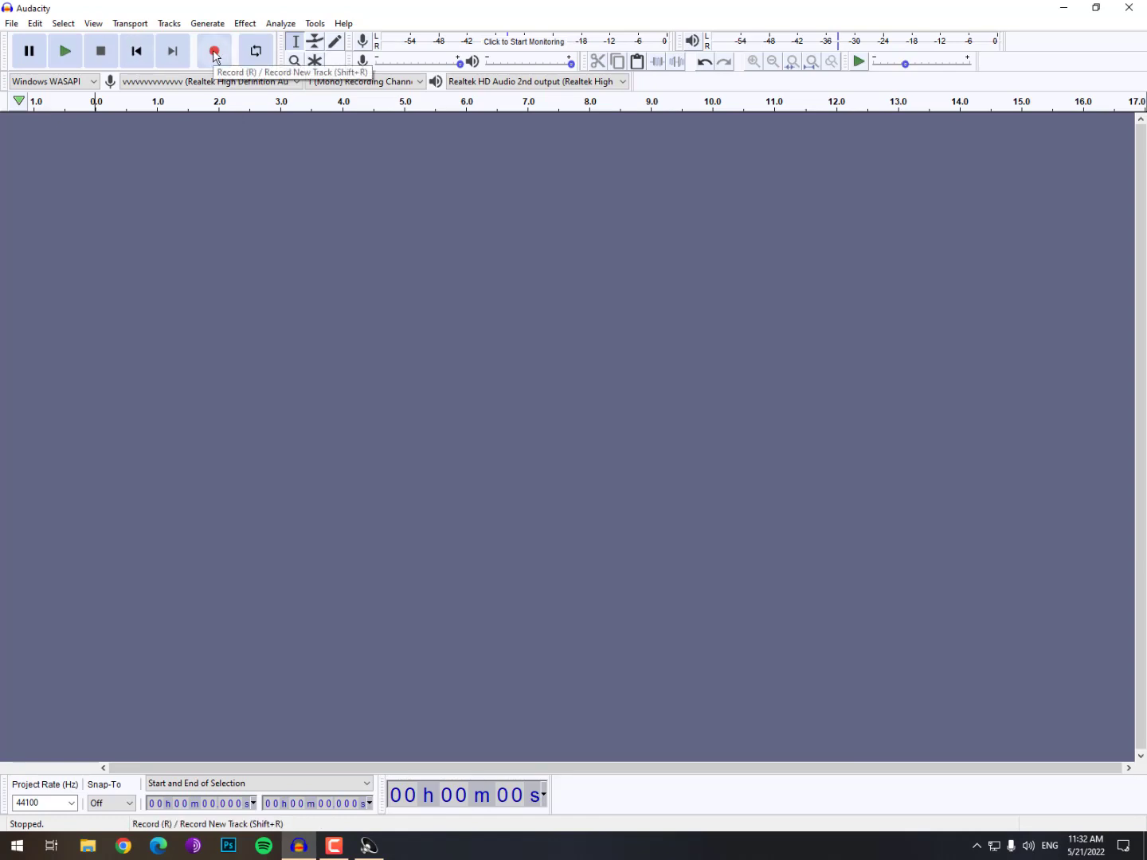
- Record a short microphone test clip in Audacity and play it back
left_click(213, 51)
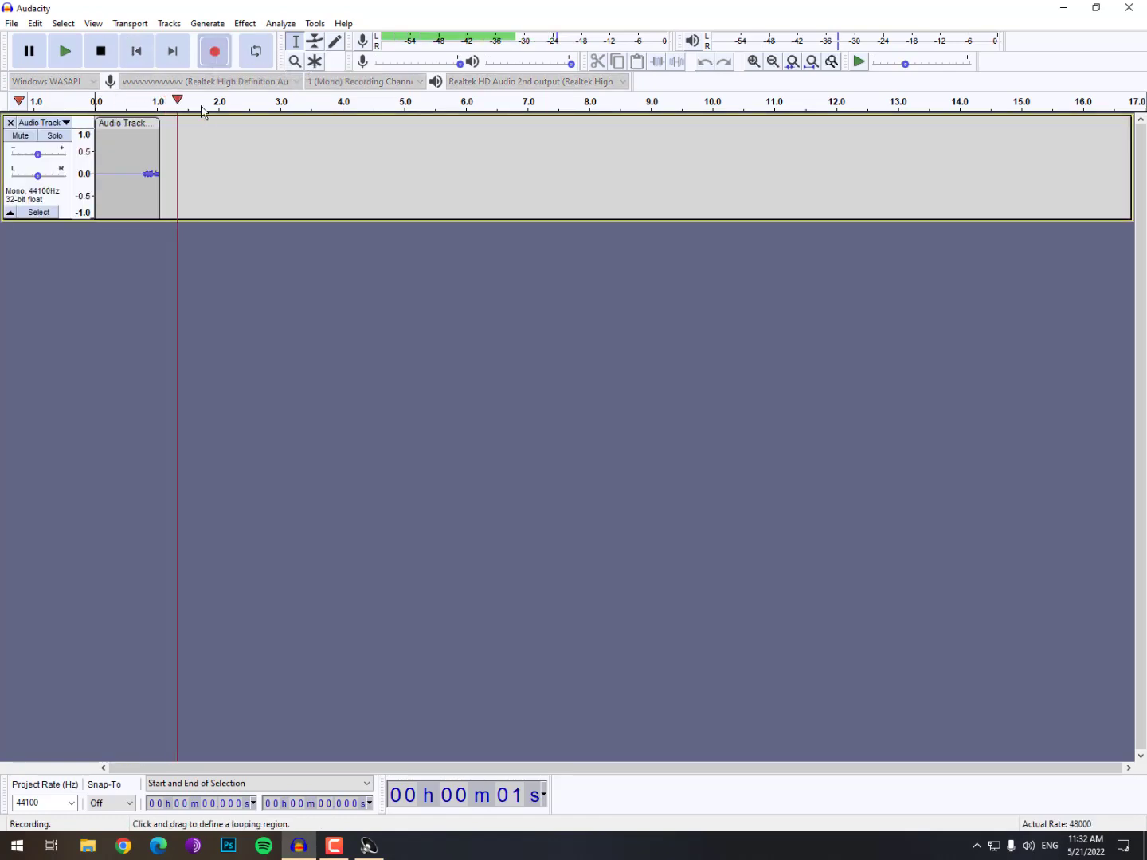
left_click(100, 51)
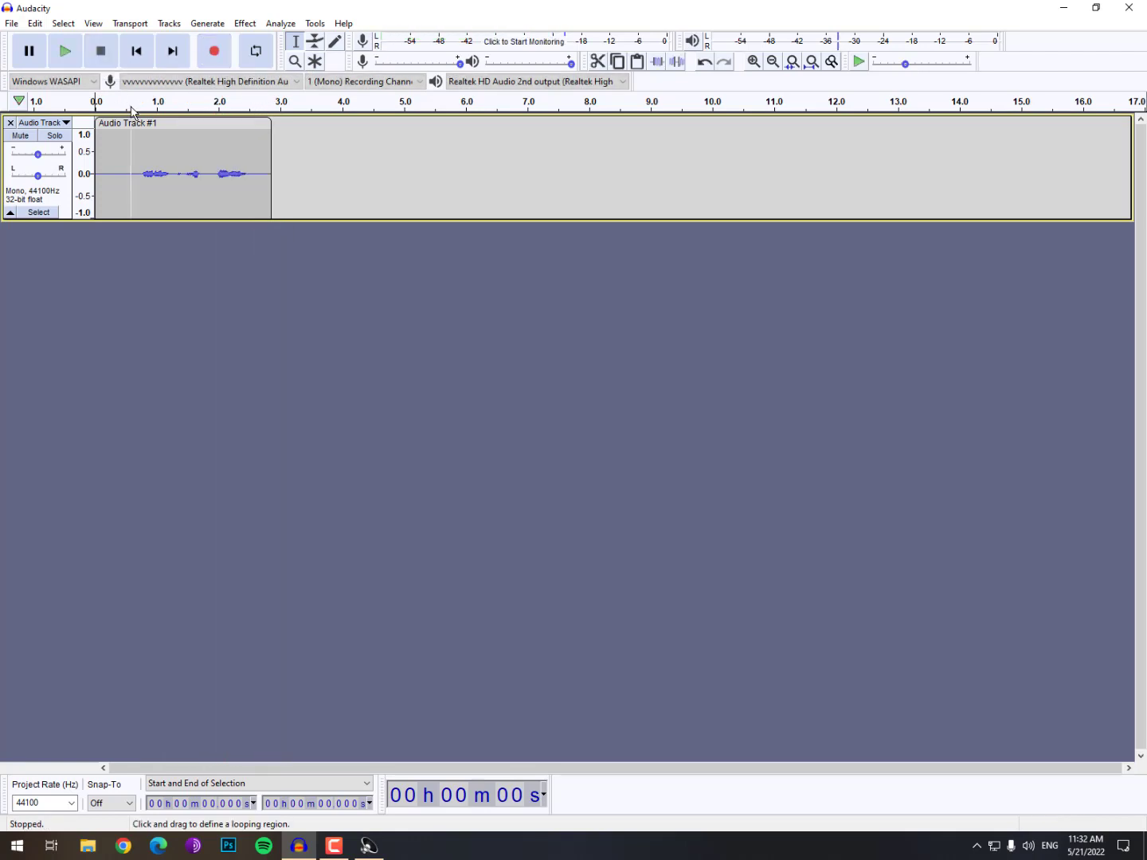
left_click(64, 51)
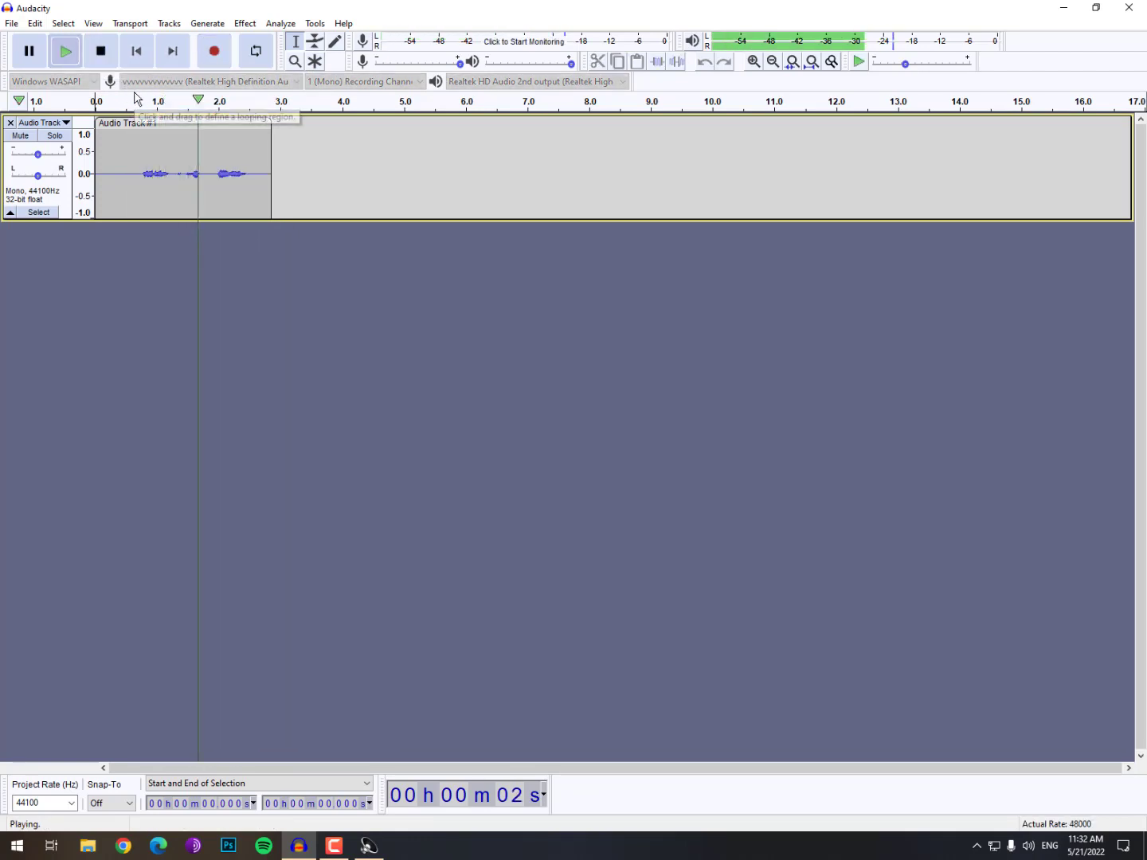
left_click(98, 51)
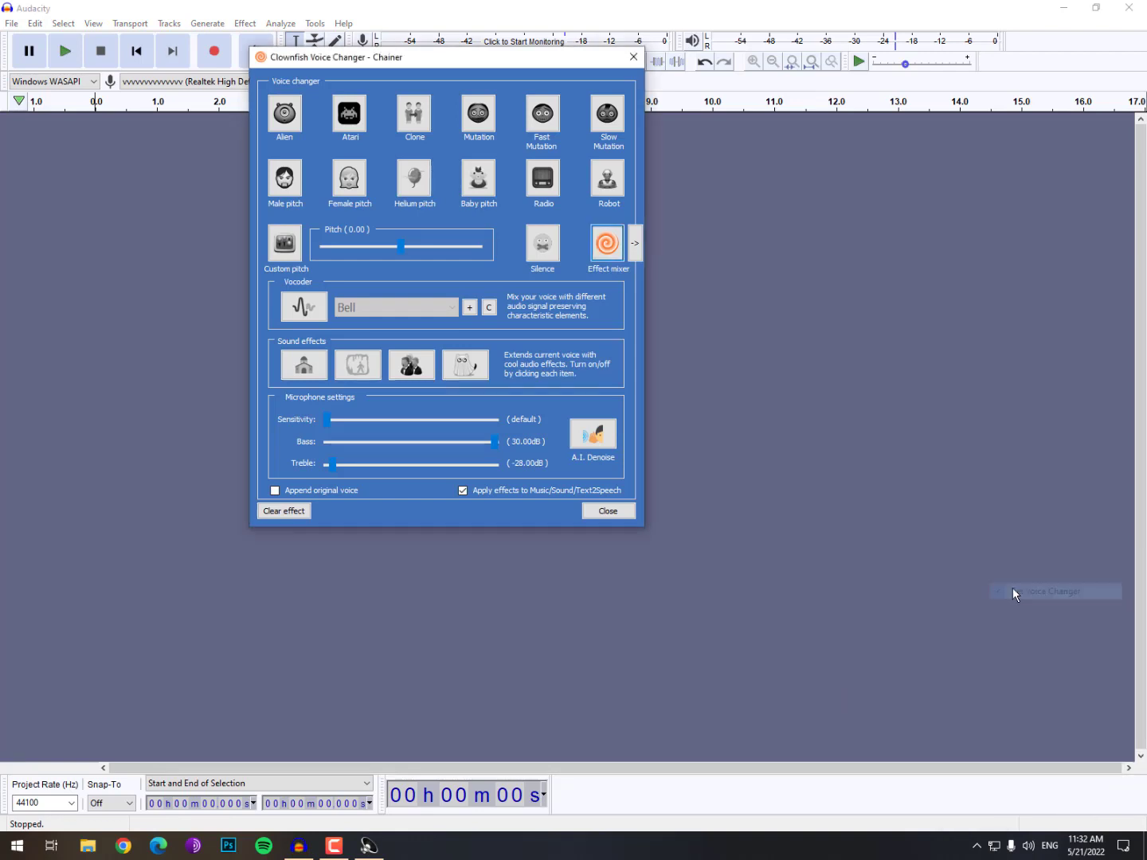
- Apply Clownfish's Female pitch effect, then record and play back a second clip in Audacity
left_click(349, 179)
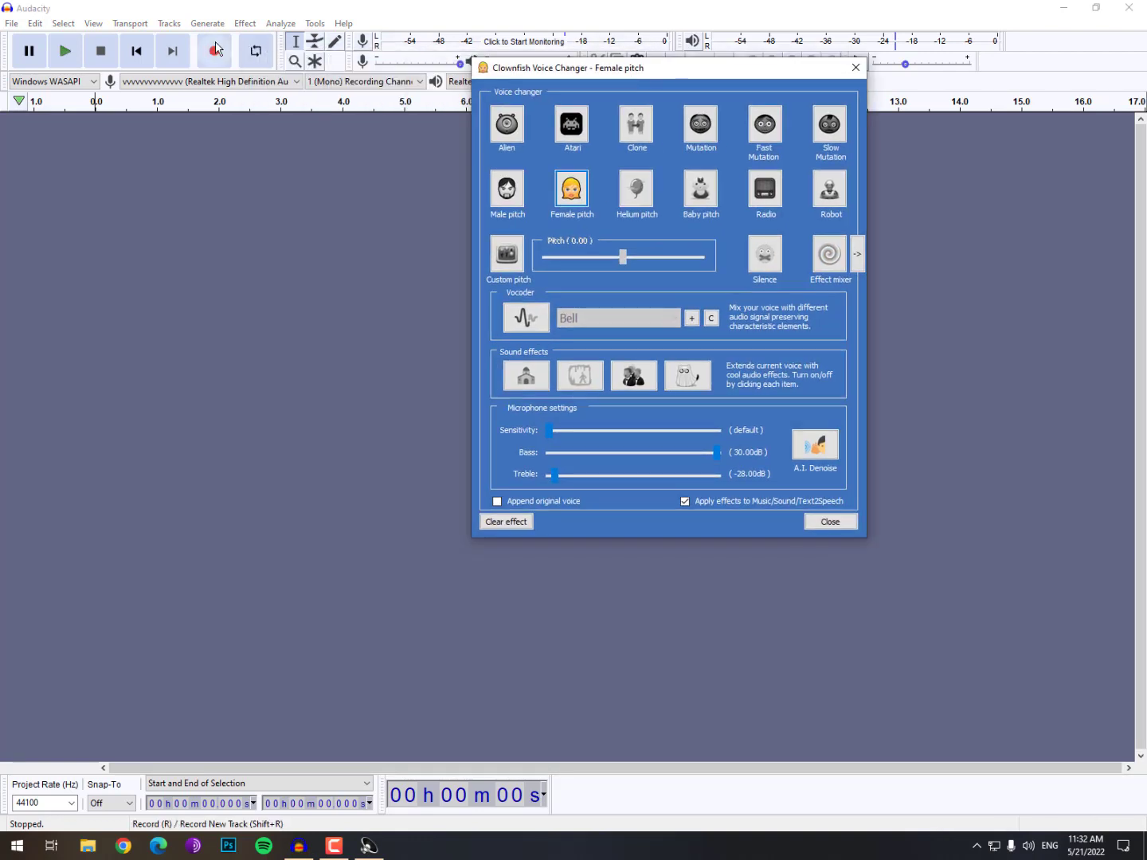
left_click(214, 51)
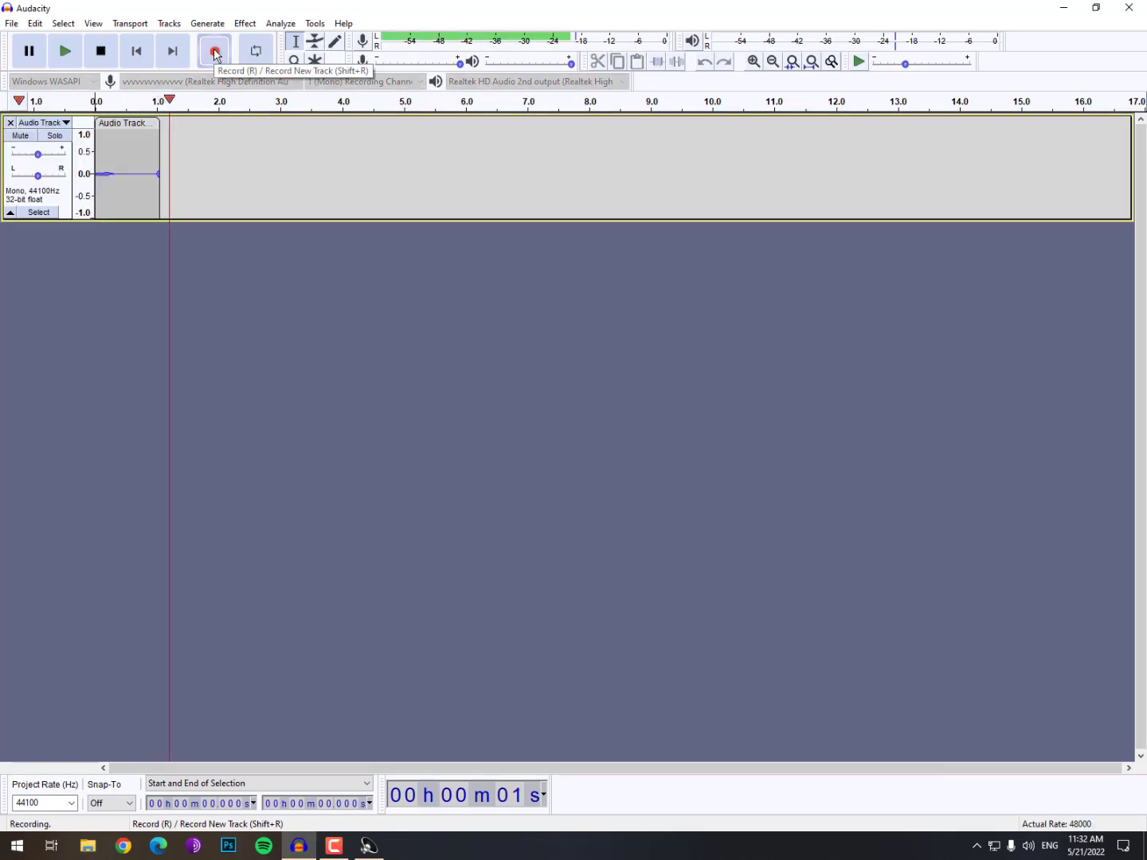
left_click(100, 51)
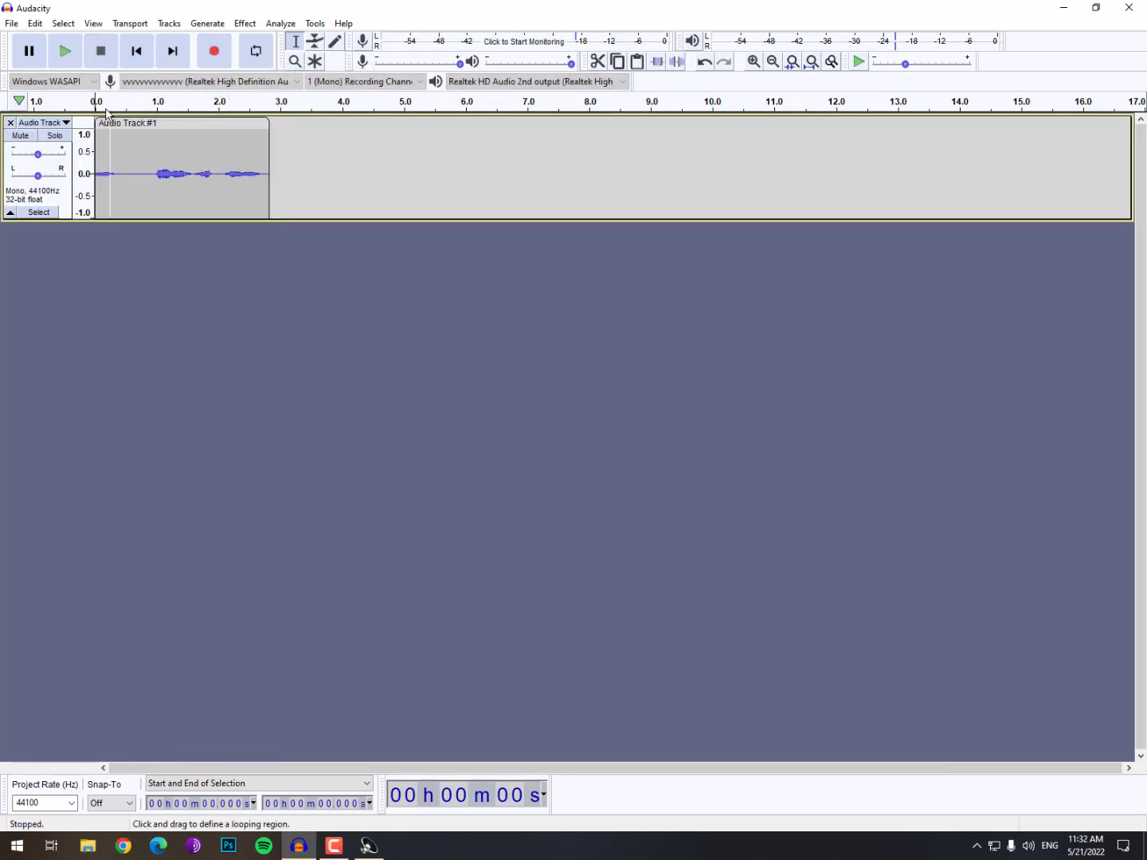
left_click(61, 51)
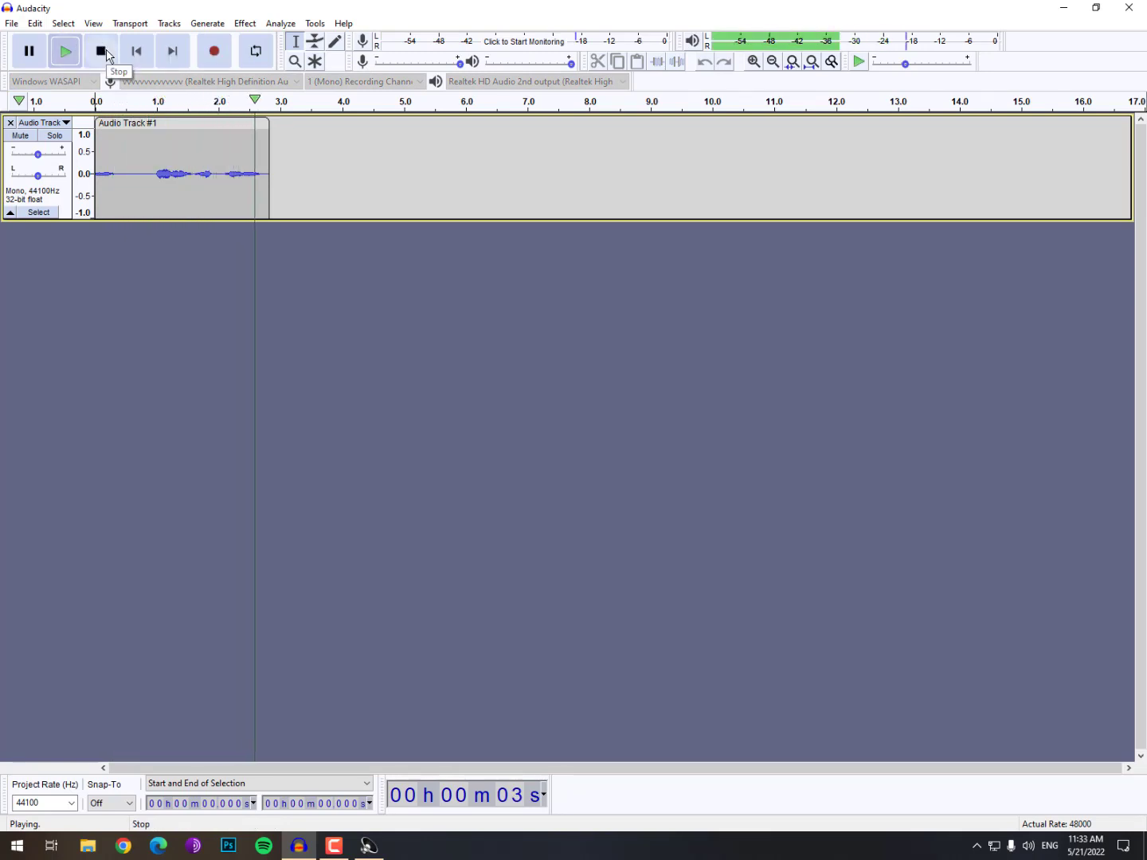
left_click(99, 51)
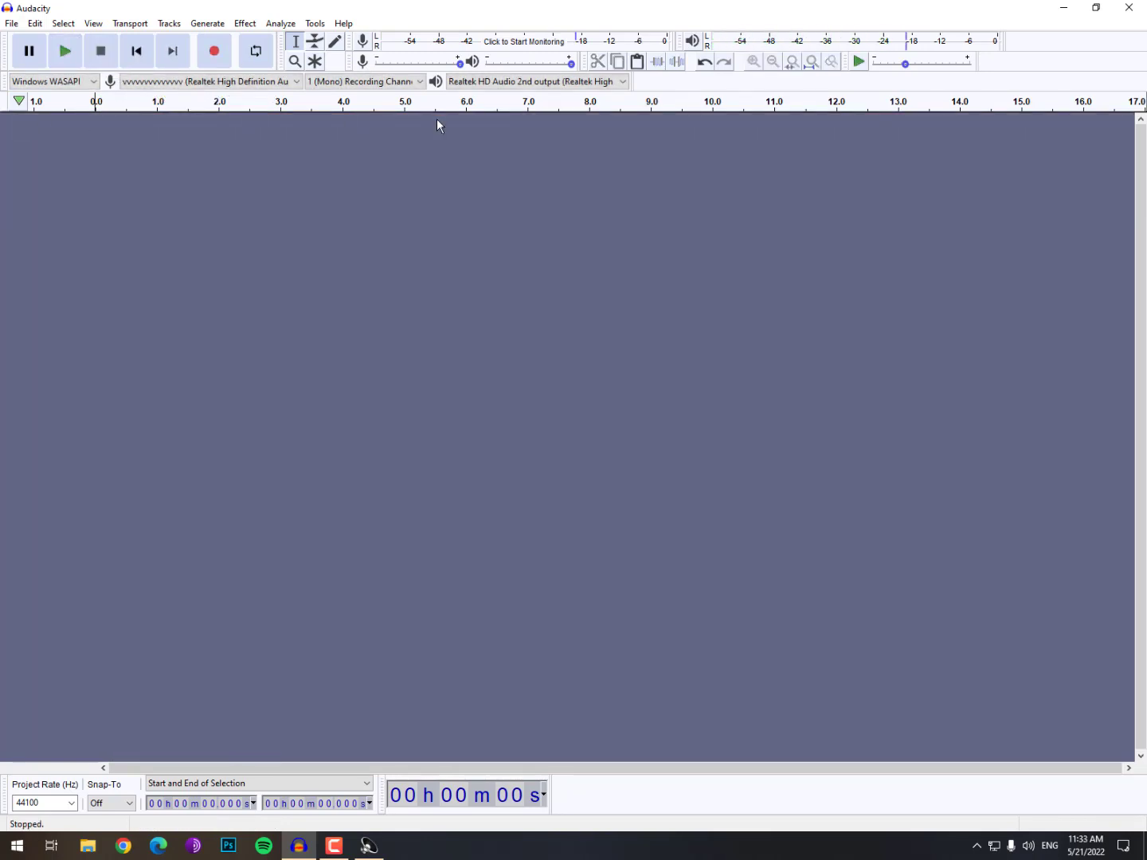
- Close Audacity without saving and switch Clownfish's voice to the Effect mixer
left_click(1124, 10)
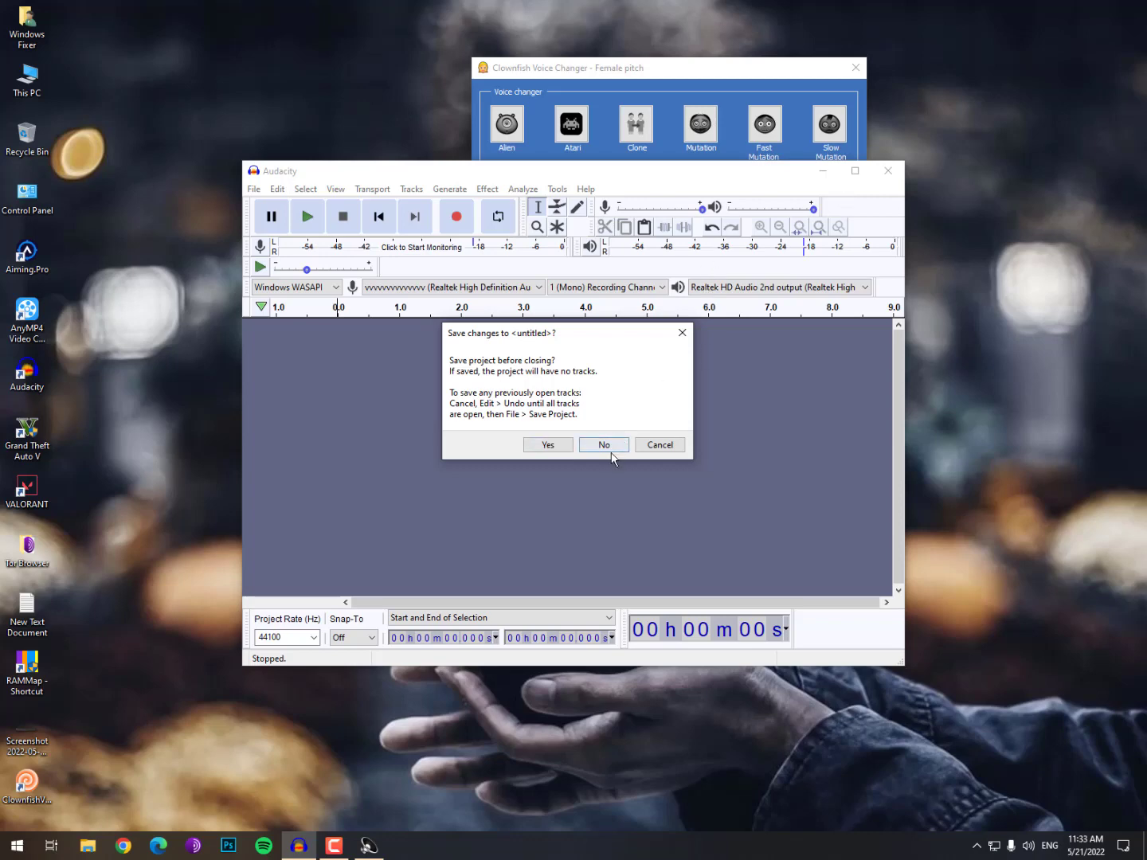
left_click(604, 444)
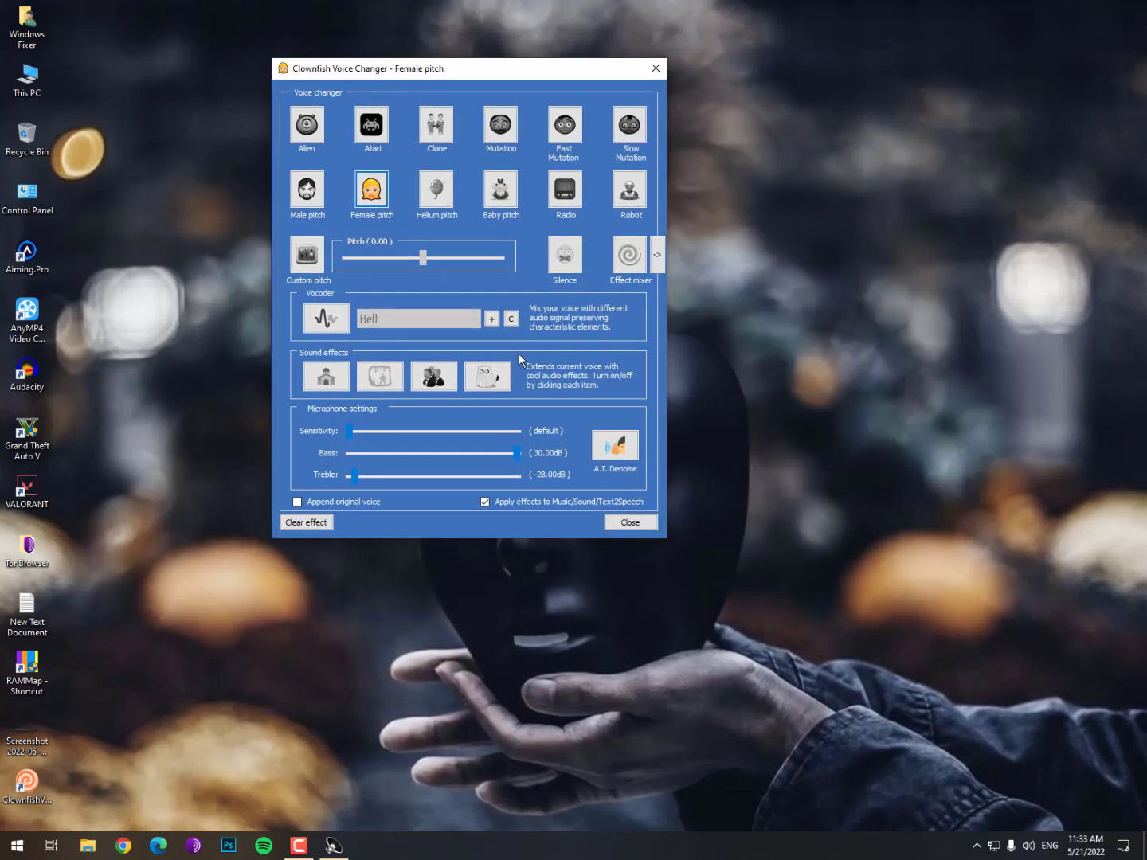
left_click(629, 253)
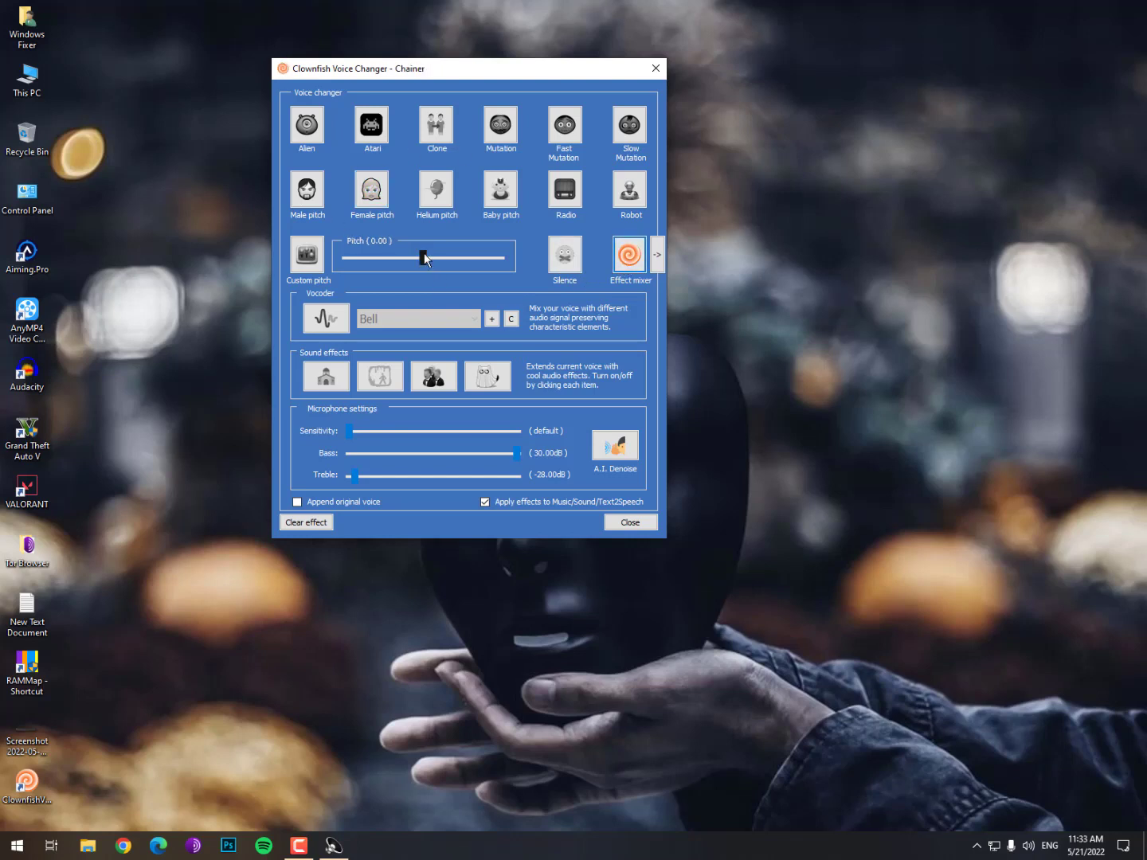